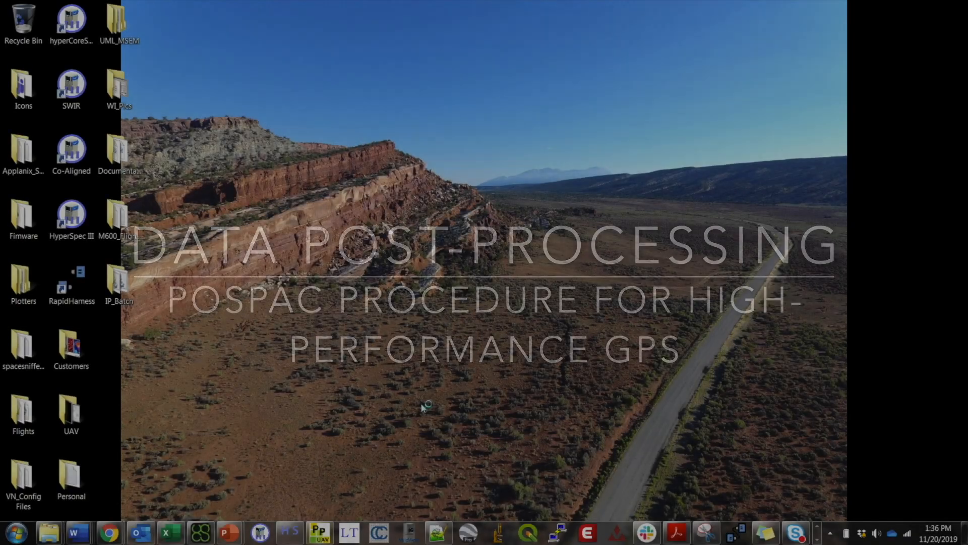
# Launch POSPac UAV from the taskbar and let its Start Page load.
pyautogui.click(318, 532)
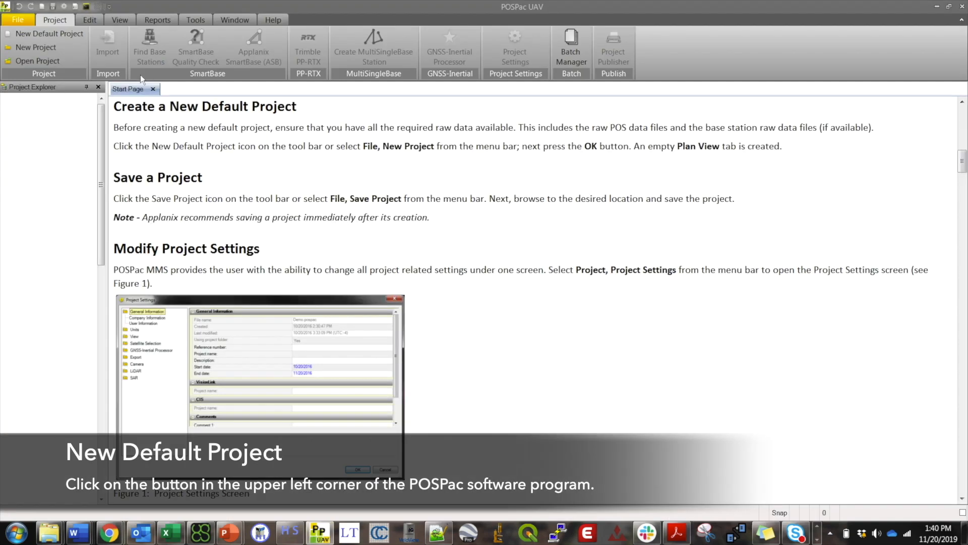
pyautogui.moveTo(77, 68)
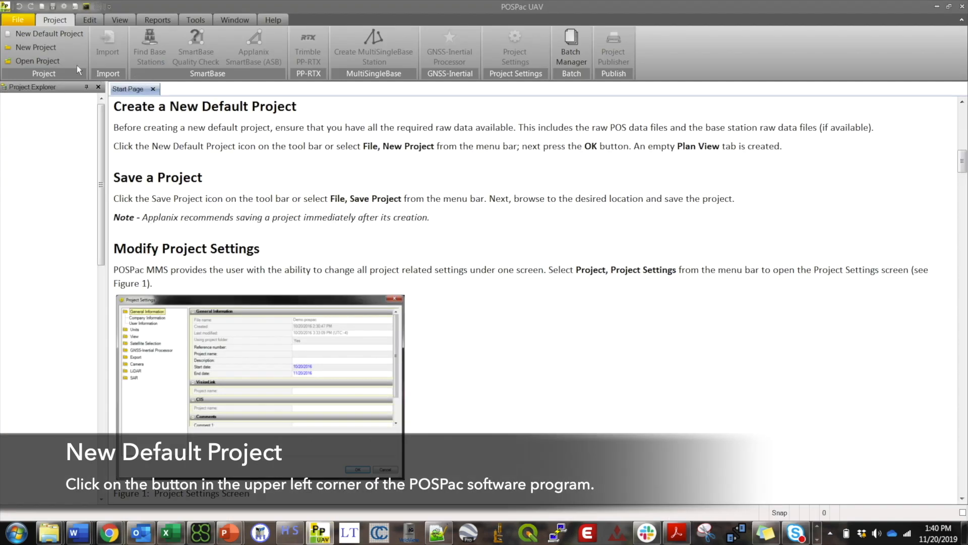
pyautogui.moveTo(50, 33)
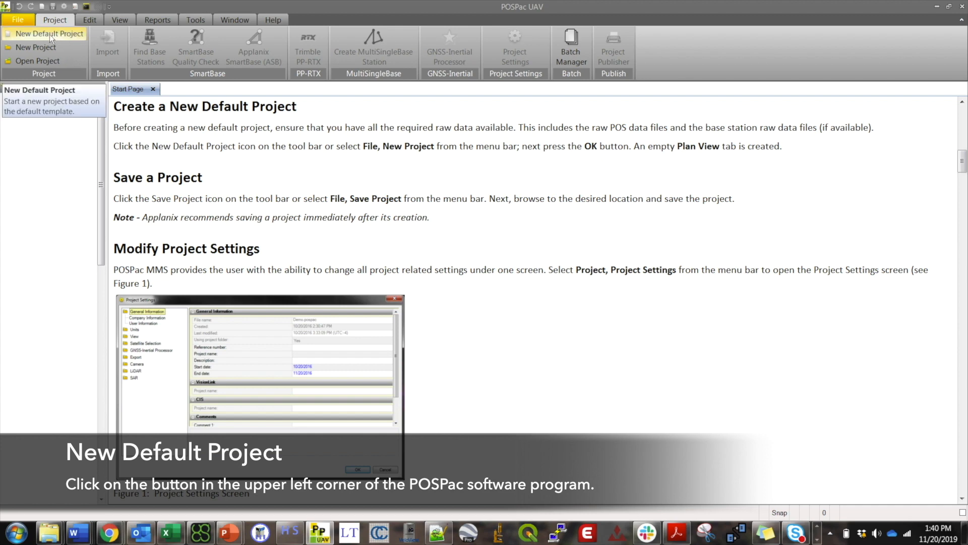
# Create a new default project so Mission 1 and an empty Plan View appear.
pyautogui.click(49, 33)
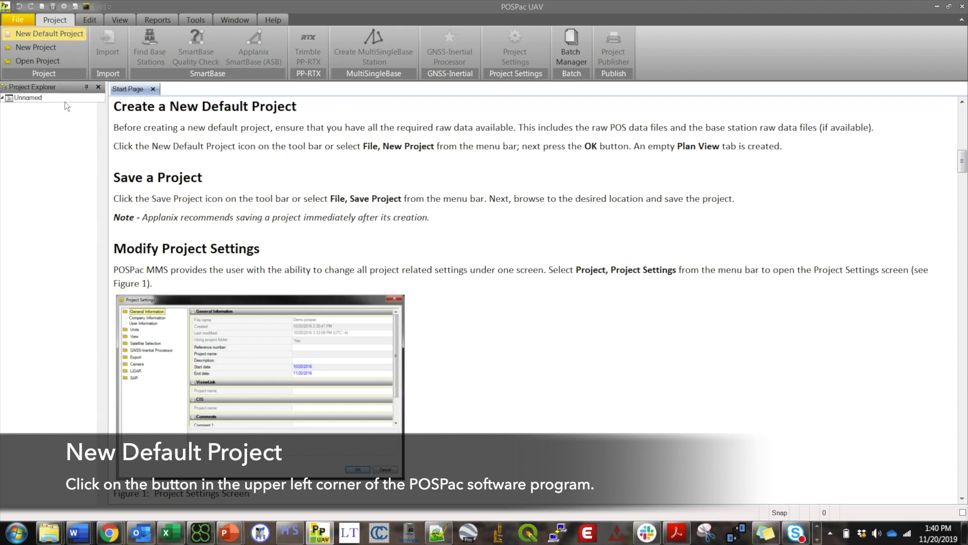
pyautogui.click(50, 33)
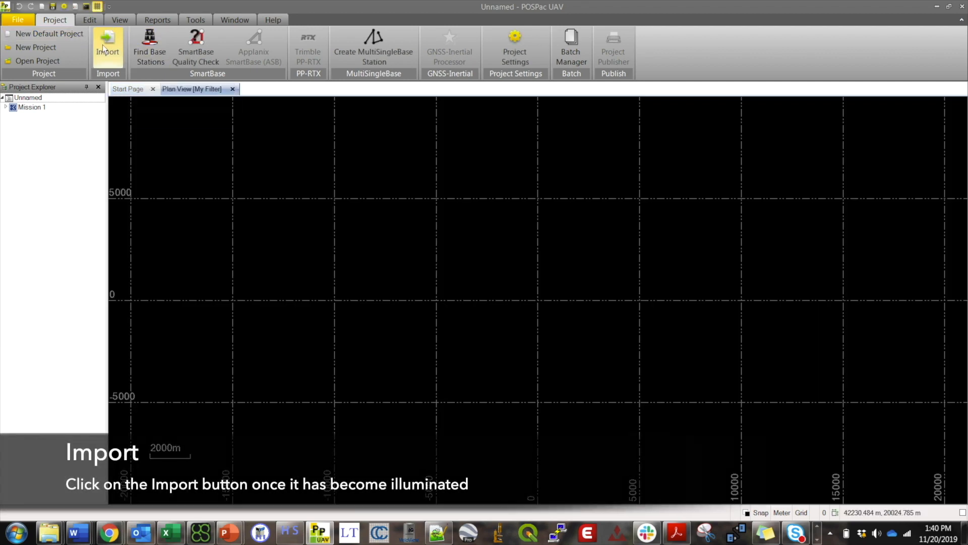
pyautogui.moveTo(108, 47)
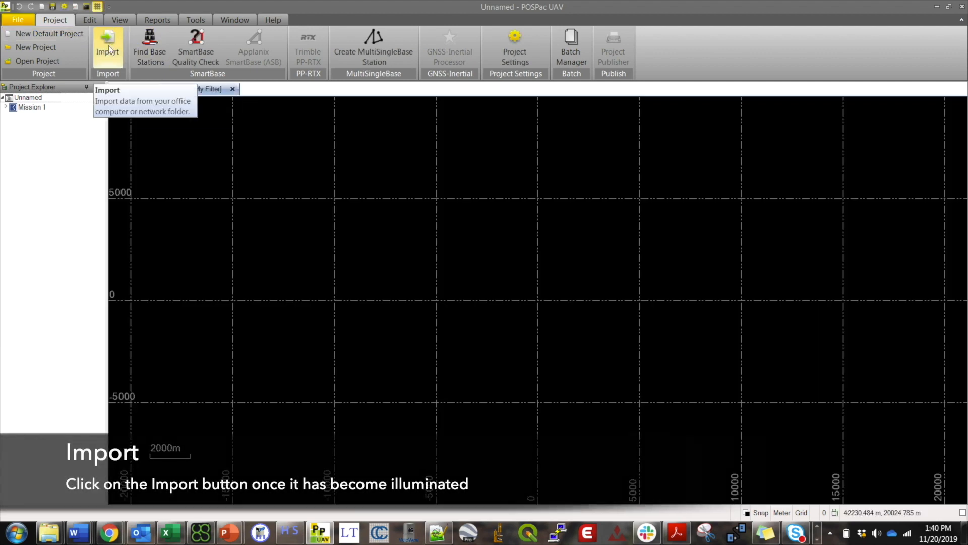
# Point the import panel at the APX folder to list its T04 rover files.
pyautogui.click(107, 47)
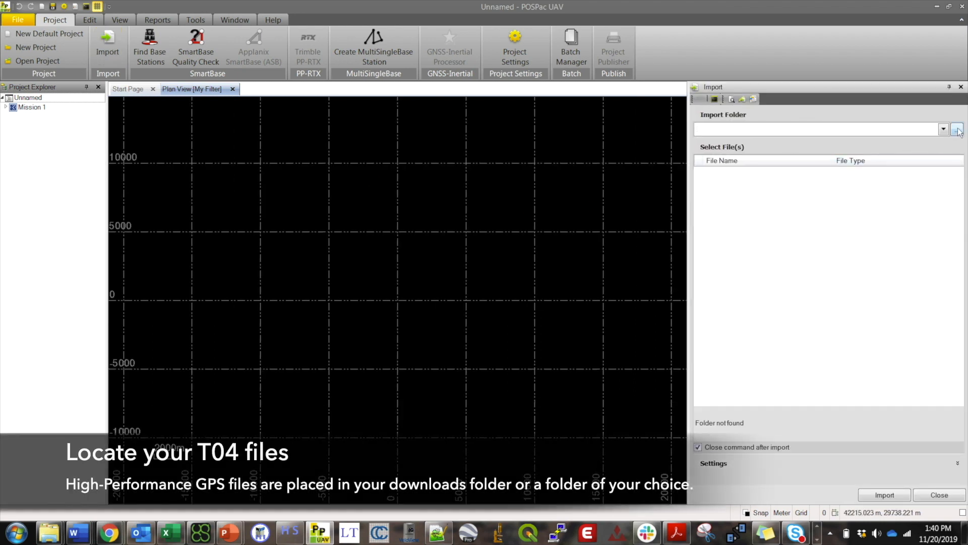
pyautogui.click(957, 129)
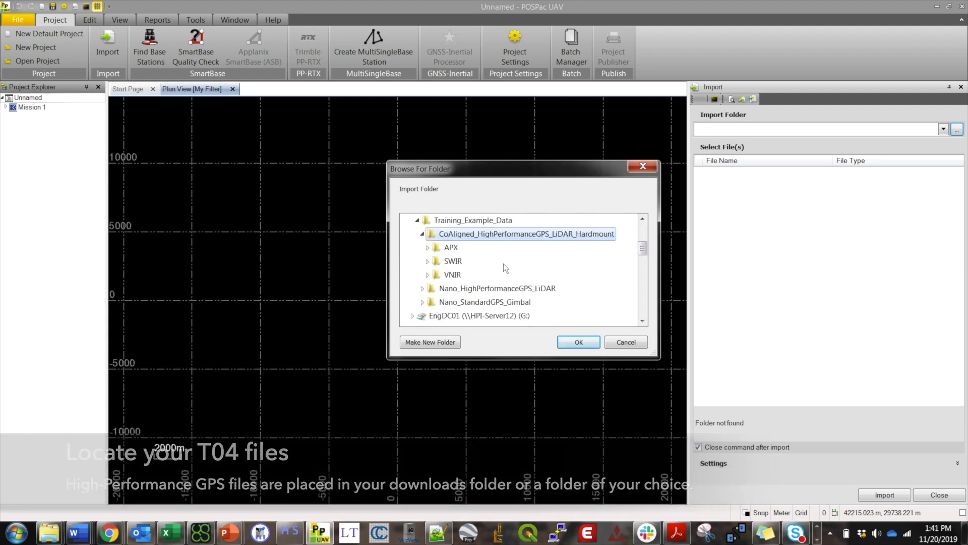
pyautogui.click(450, 315)
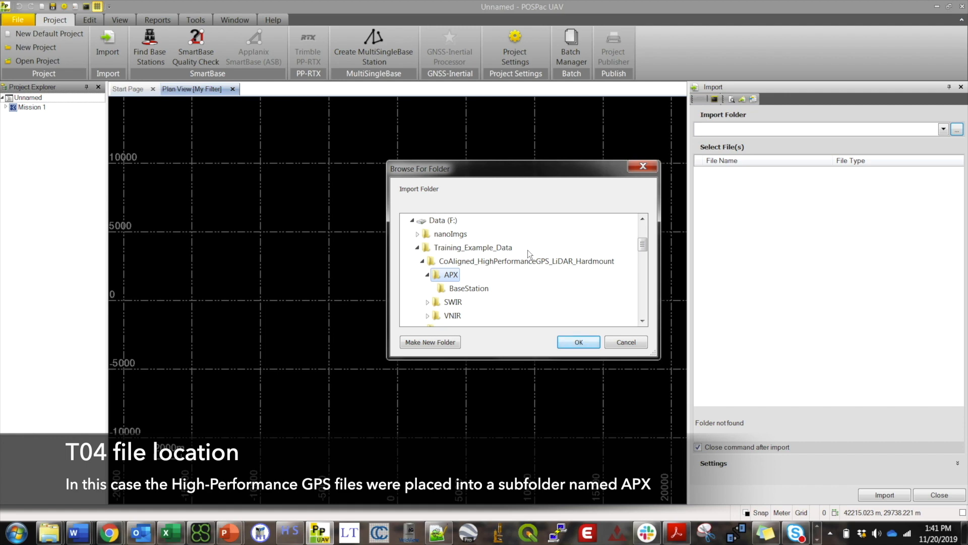
pyautogui.moveTo(468, 288)
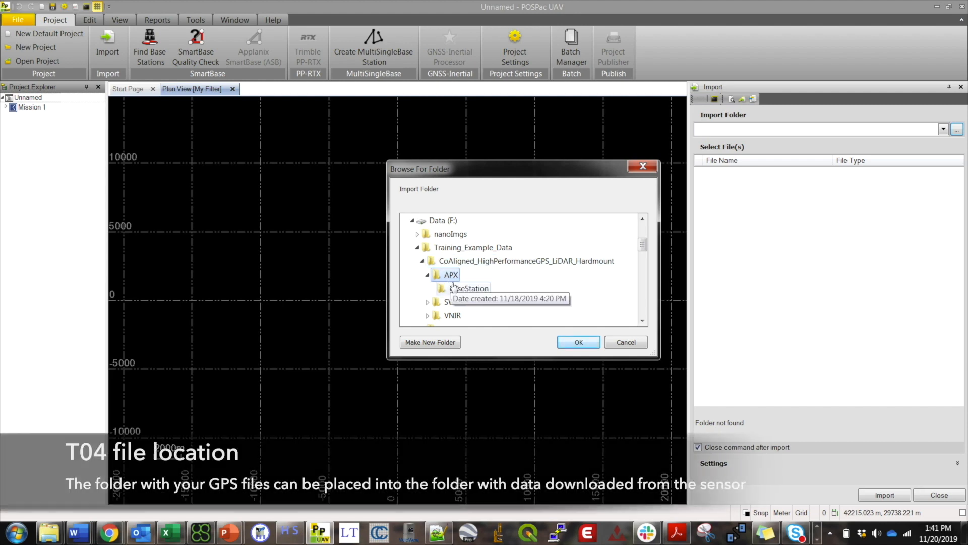
pyautogui.moveTo(478, 275)
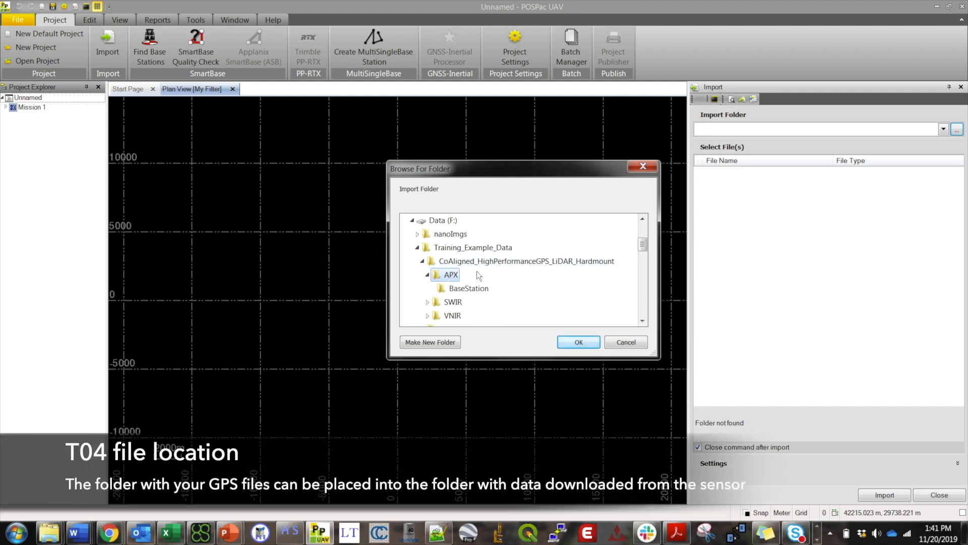
pyautogui.moveTo(506, 265)
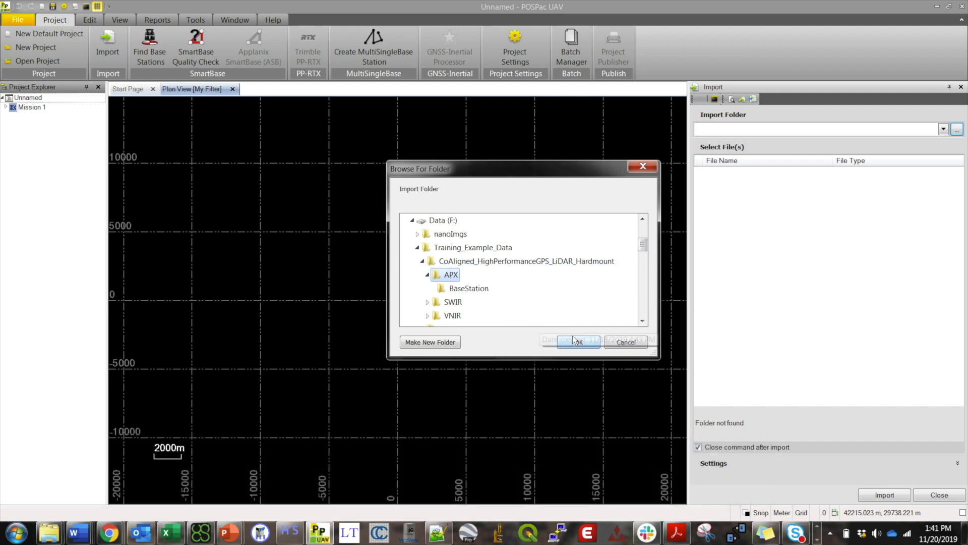
pyautogui.click(625, 342)
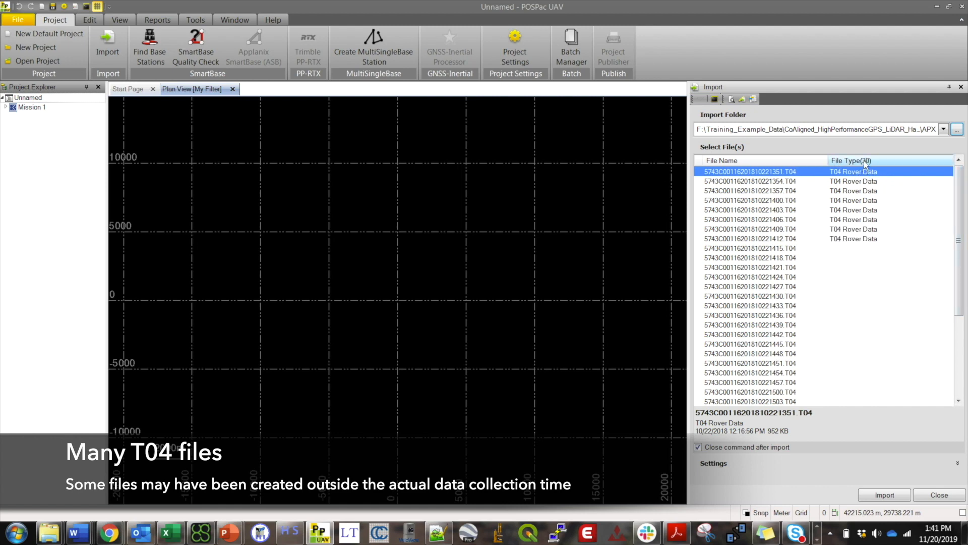
pyautogui.scroll(-3)
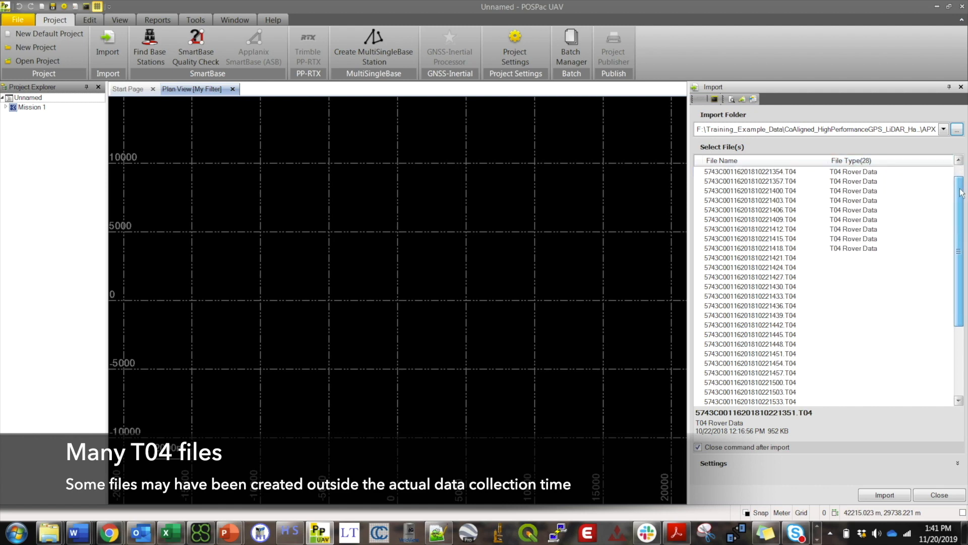
pyautogui.click(749, 171)
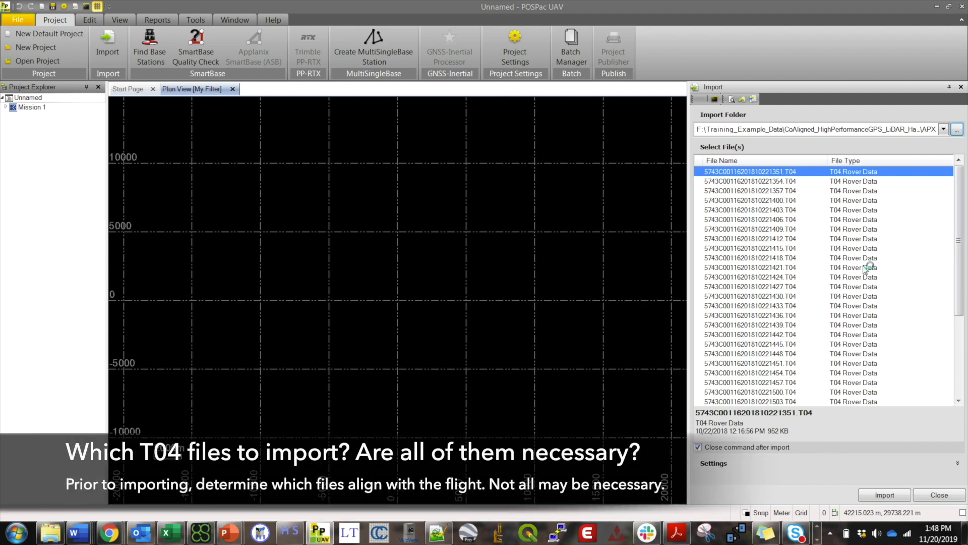
pyautogui.moveTo(647, 109)
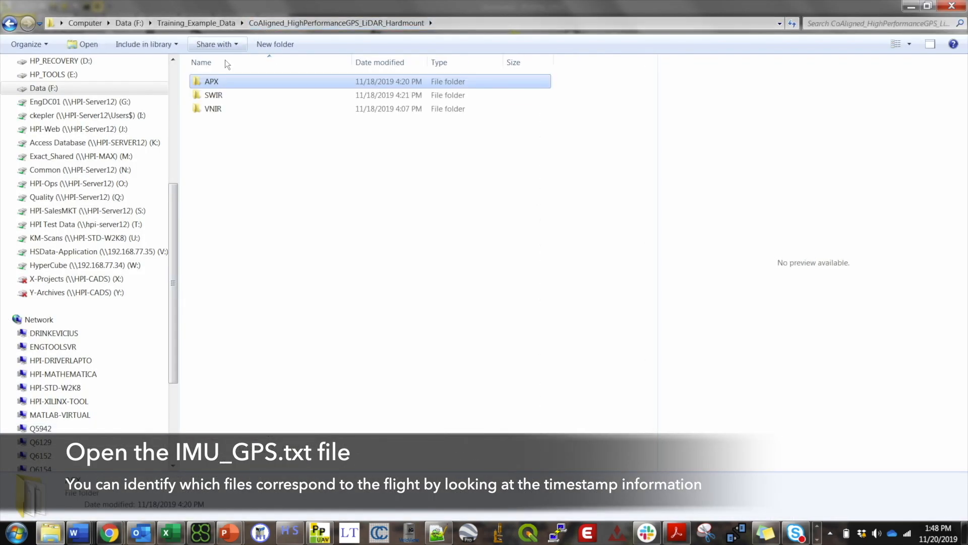
# Open imu_gps.txt from the SWIR folder in Notepad++.
pyautogui.doubleClick(213, 94)
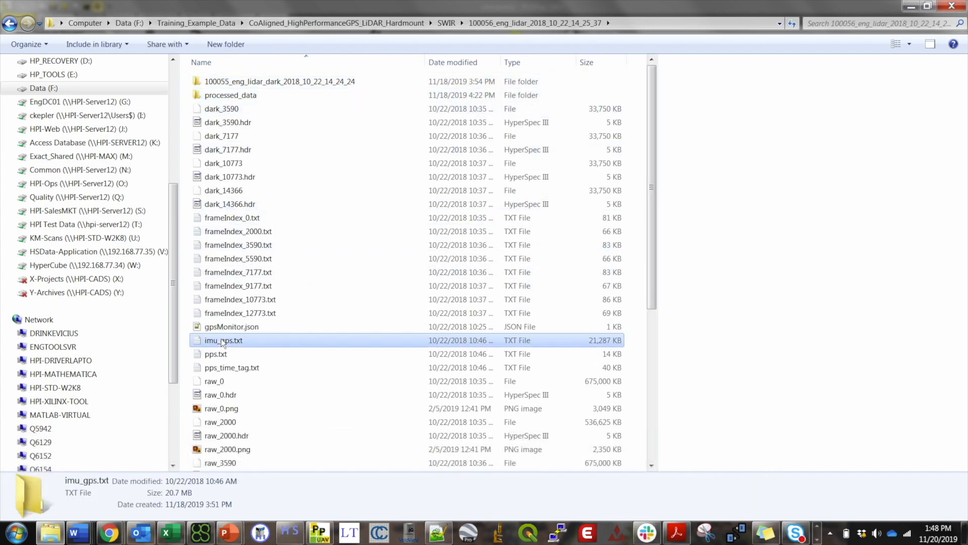
pyautogui.doubleClick(224, 340)
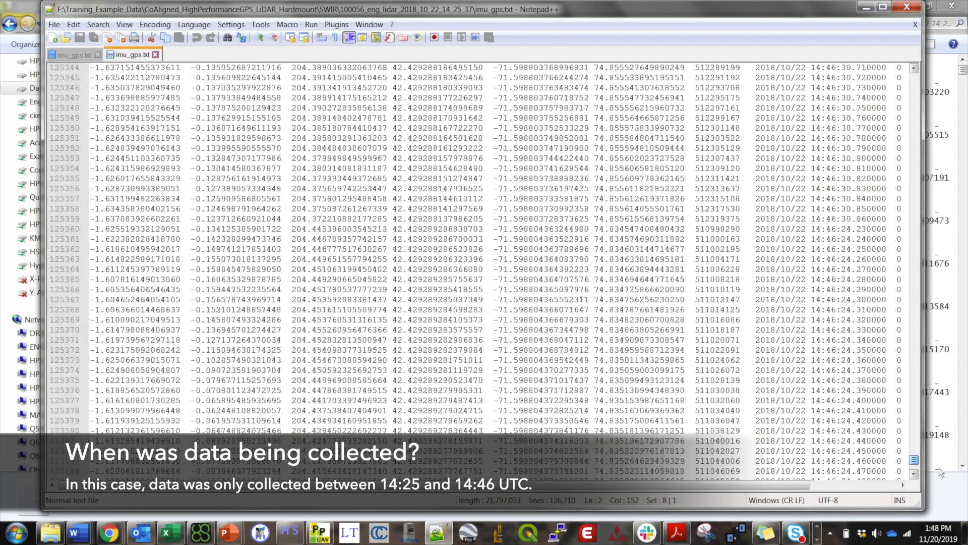
# Read the final imu_gps.txt timestamp (14:46), then close the log.
pyautogui.scroll(-3)
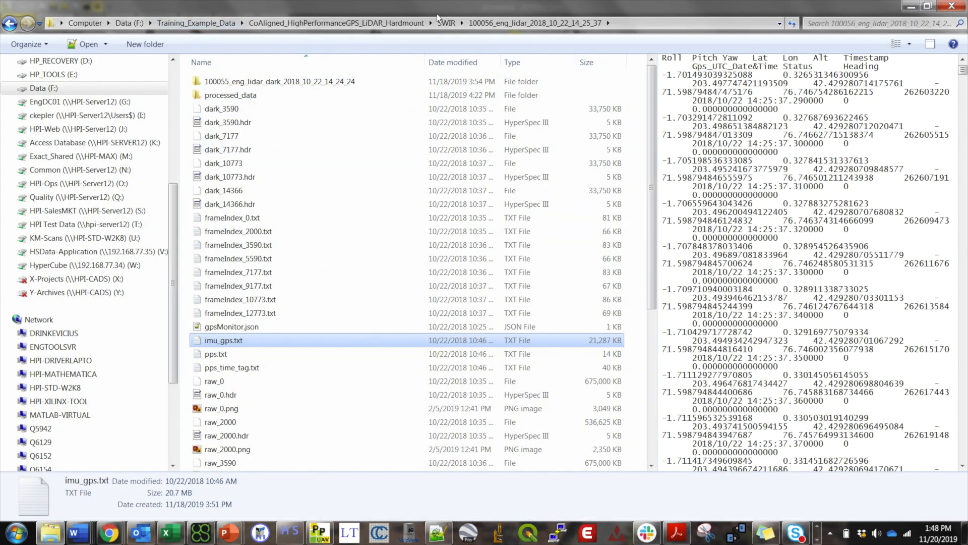
pyautogui.click(337, 23)
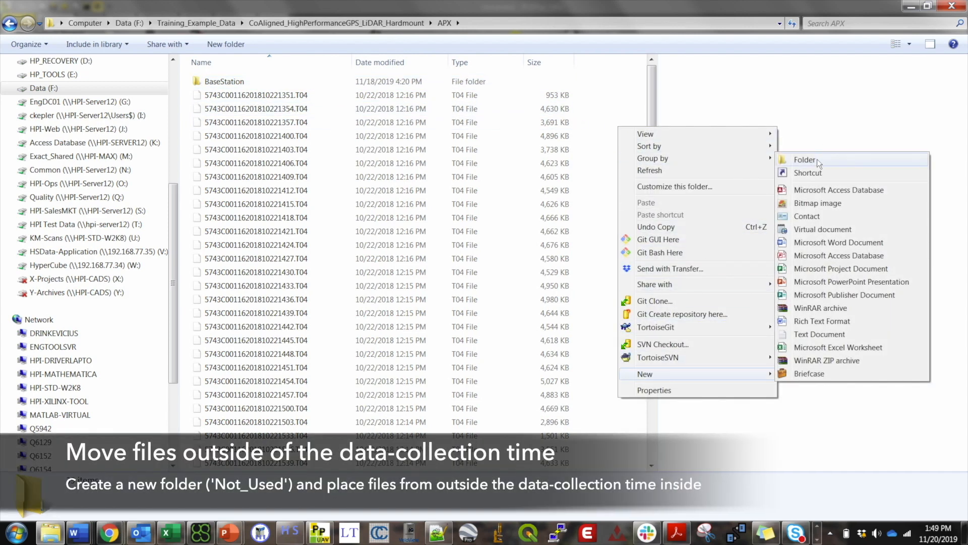
# Create a Not_Used folder in APX and select the pre-flight T04 files.
pyautogui.click(805, 159)
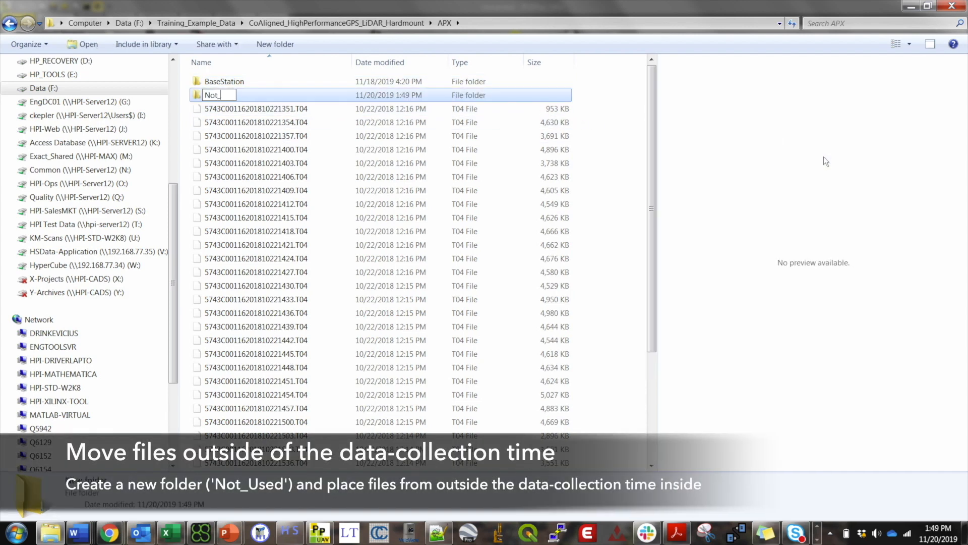
pyautogui.write('Used')
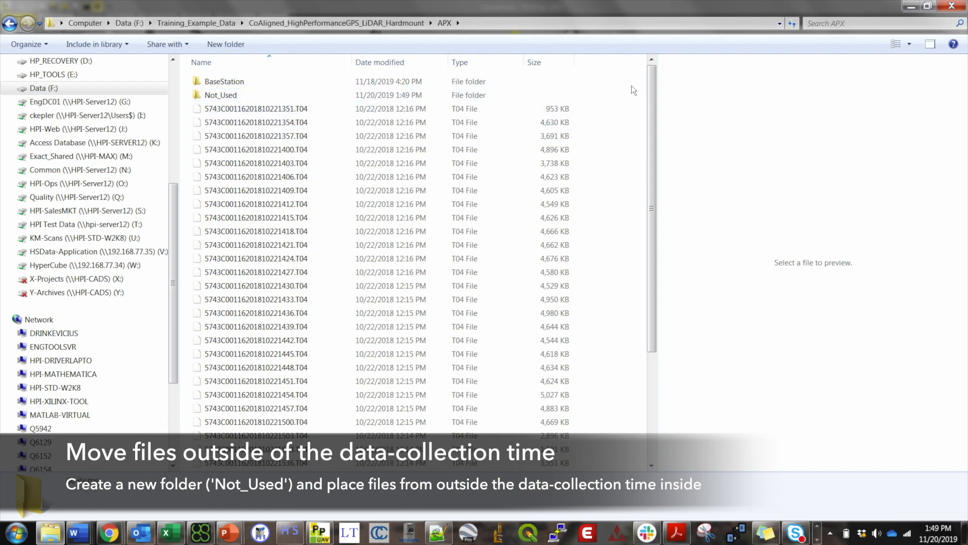
pyautogui.click(255, 109)
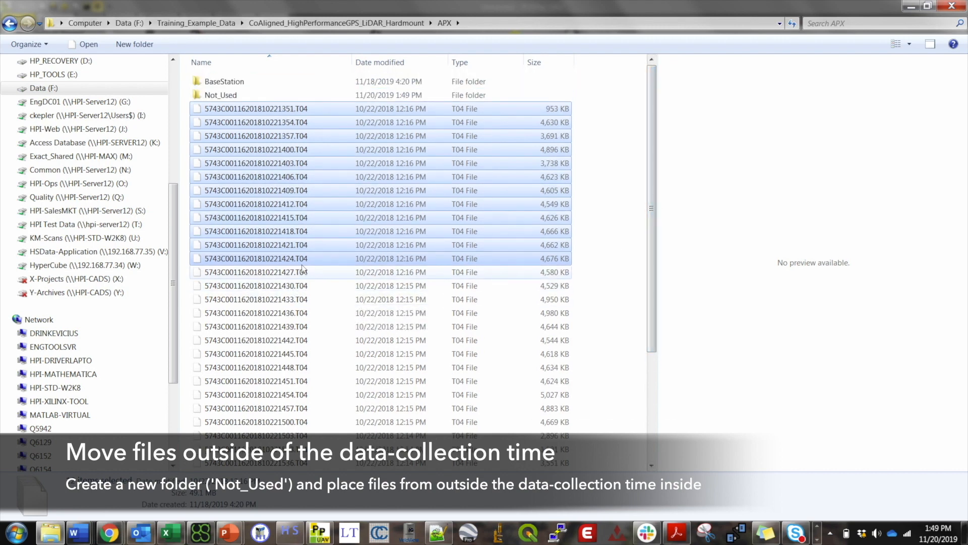
# Drag the pre-flight T04 files into the Not_Used folder.
pyautogui.moveTo(255, 108); pyautogui.dragTo(222, 94)
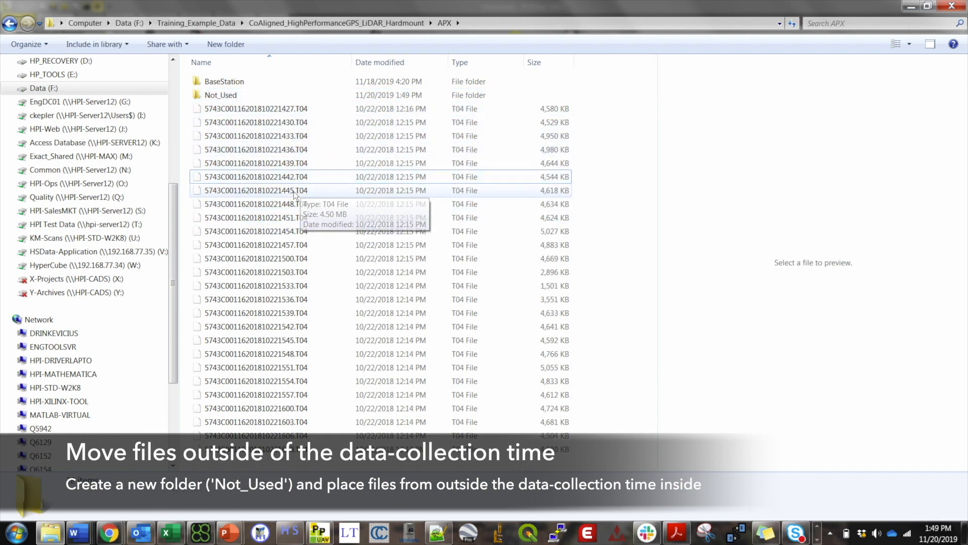
pyautogui.click(255, 204)
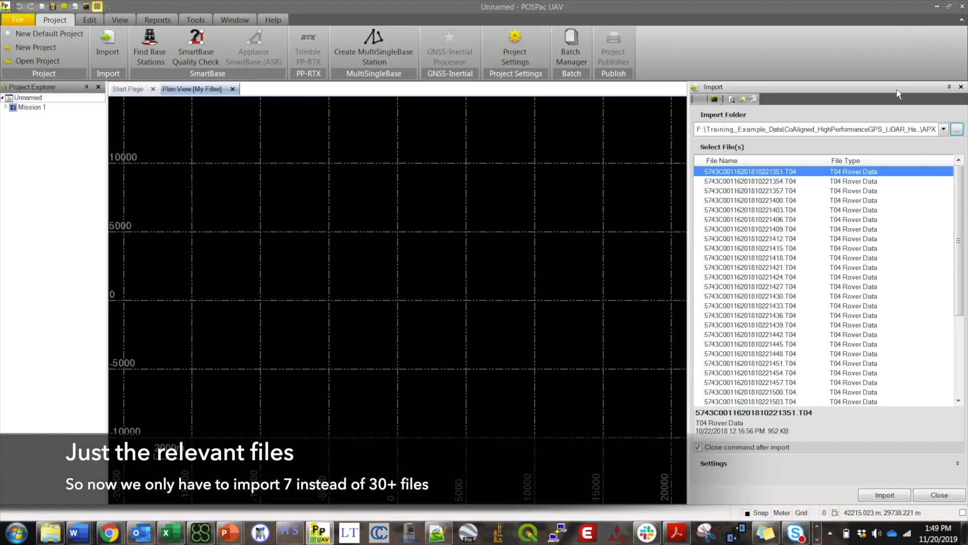
# Re-select the APX folder as import source so only seven T04 files are listed.
pyautogui.click(958, 129)
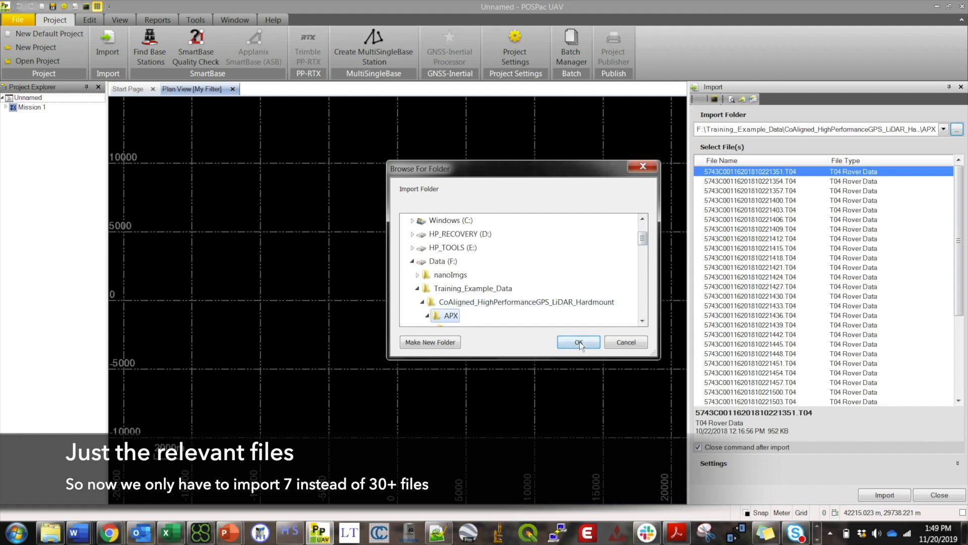
pyautogui.click(577, 342)
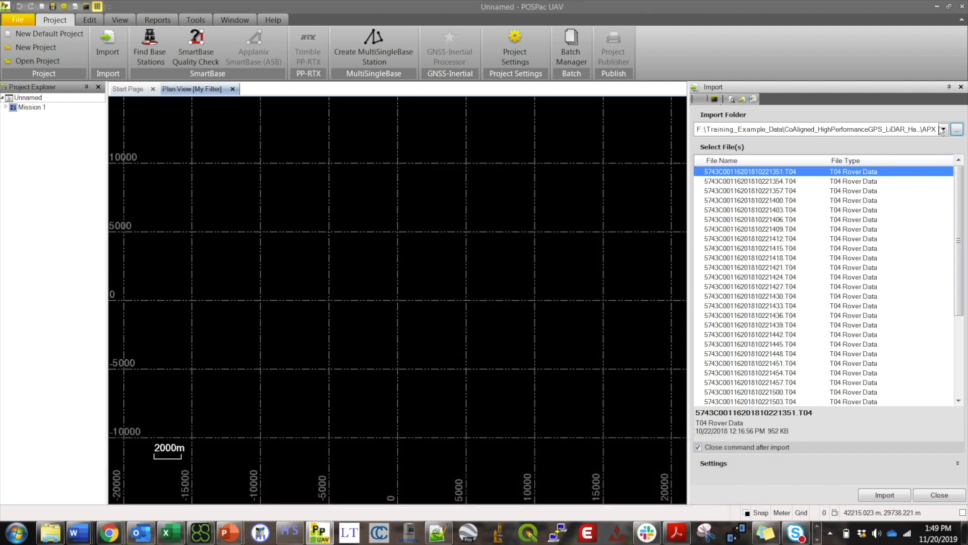
pyautogui.click(957, 129)
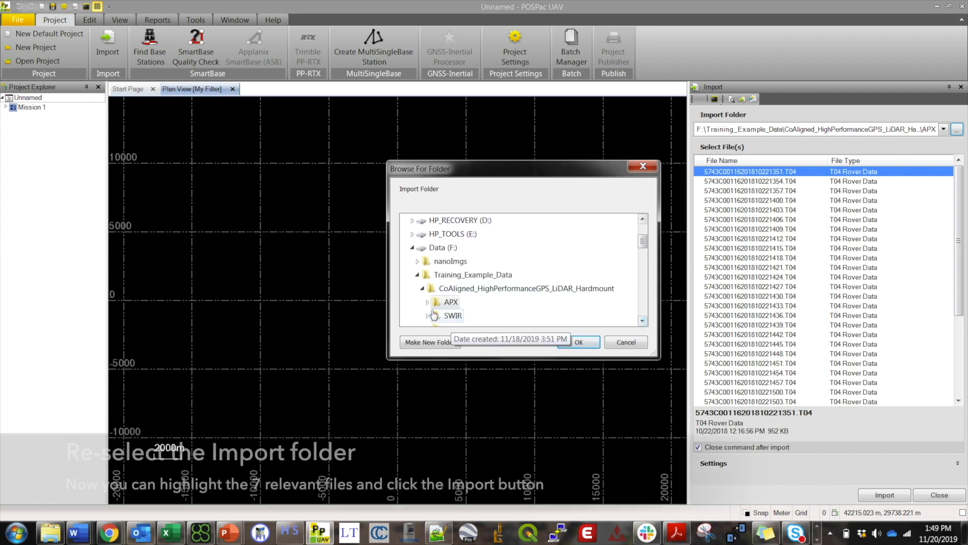
pyautogui.click(426, 302)
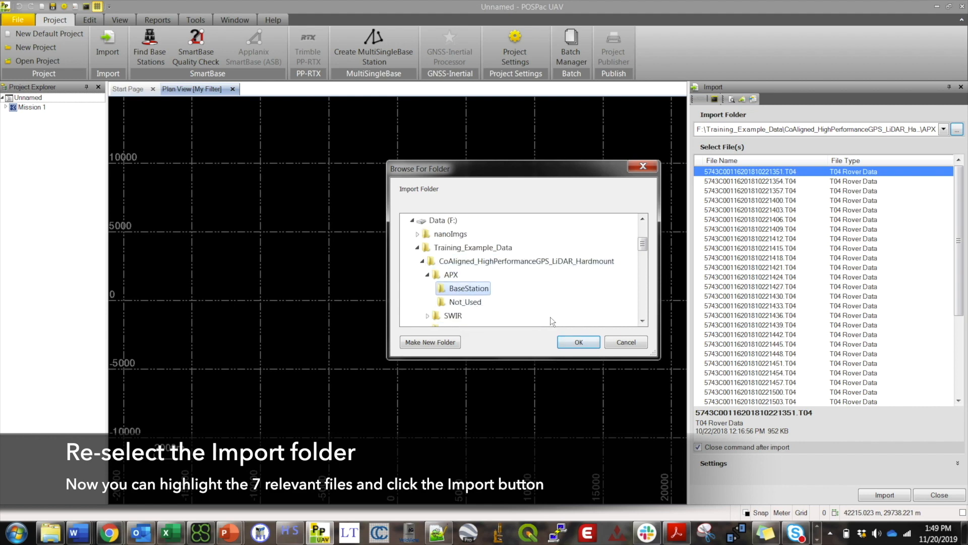
pyautogui.click(578, 341)
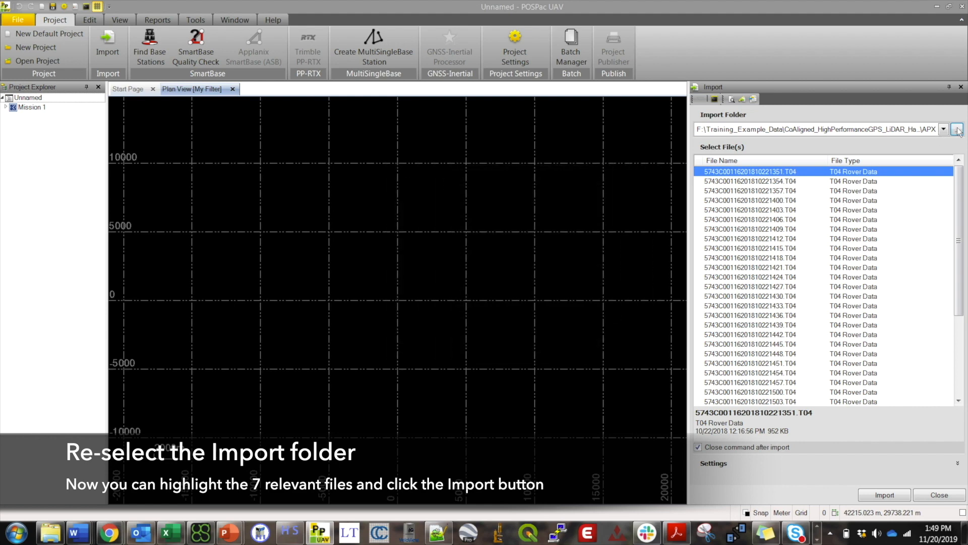
pyautogui.click(957, 129)
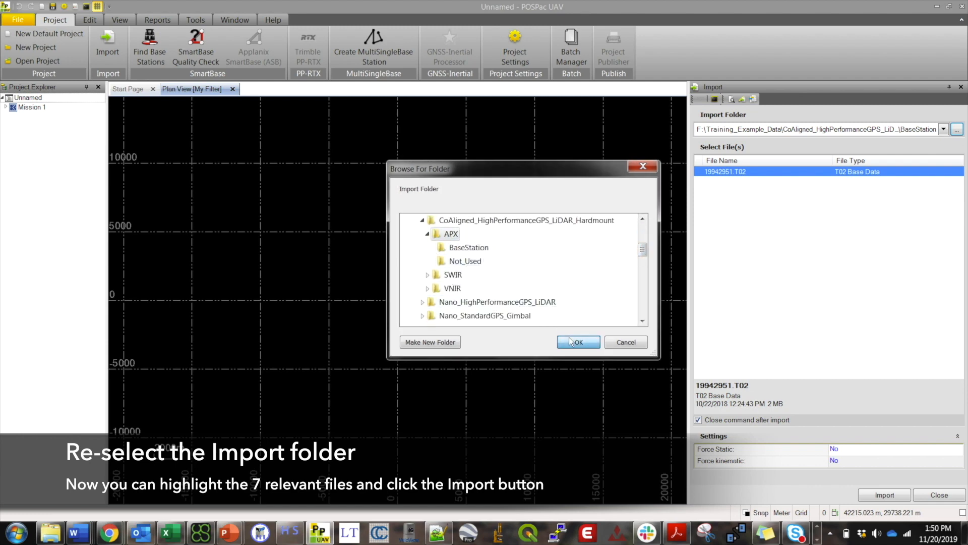
pyautogui.click(577, 342)
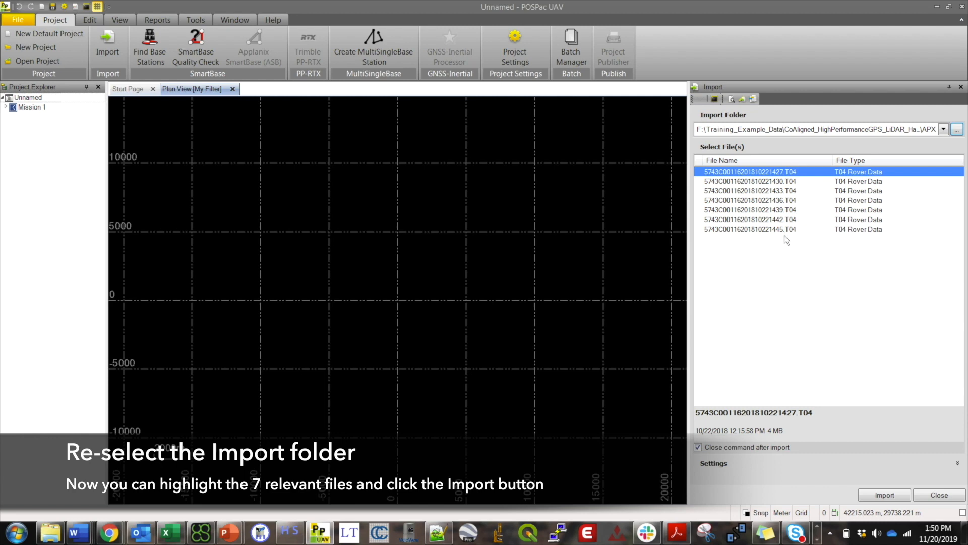
pyautogui.moveTo(805, 268)
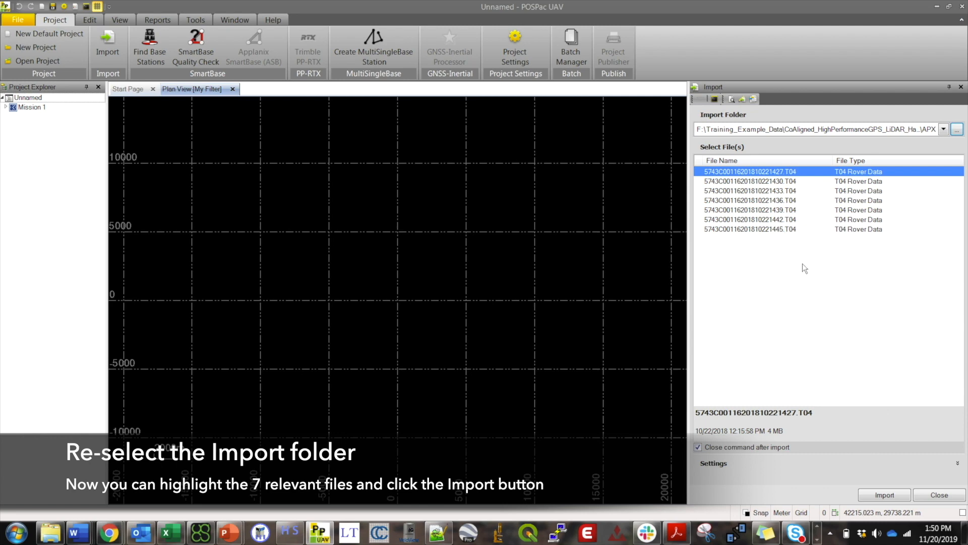
# Select all seven T04 rover files and import them into the mission.
pyautogui.click(750, 229)
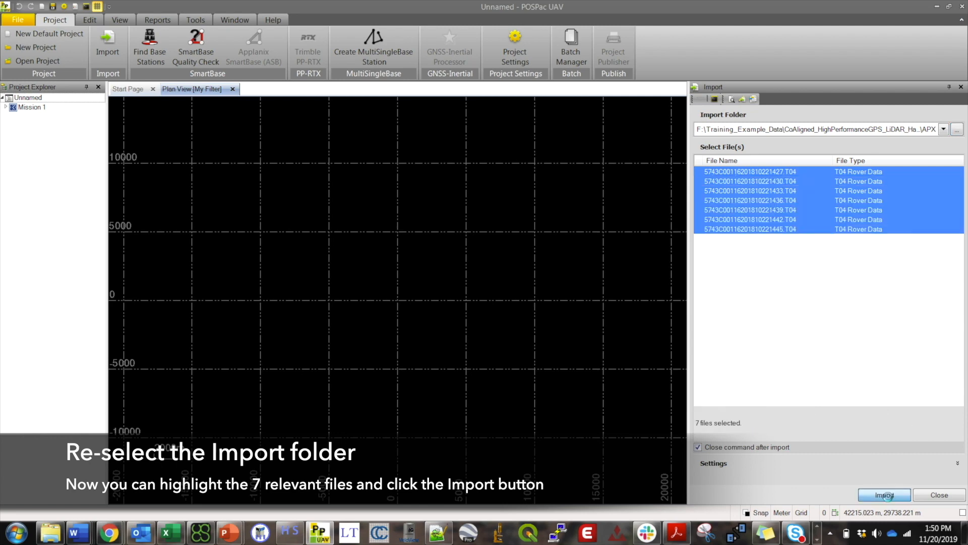
pyautogui.click(883, 495)
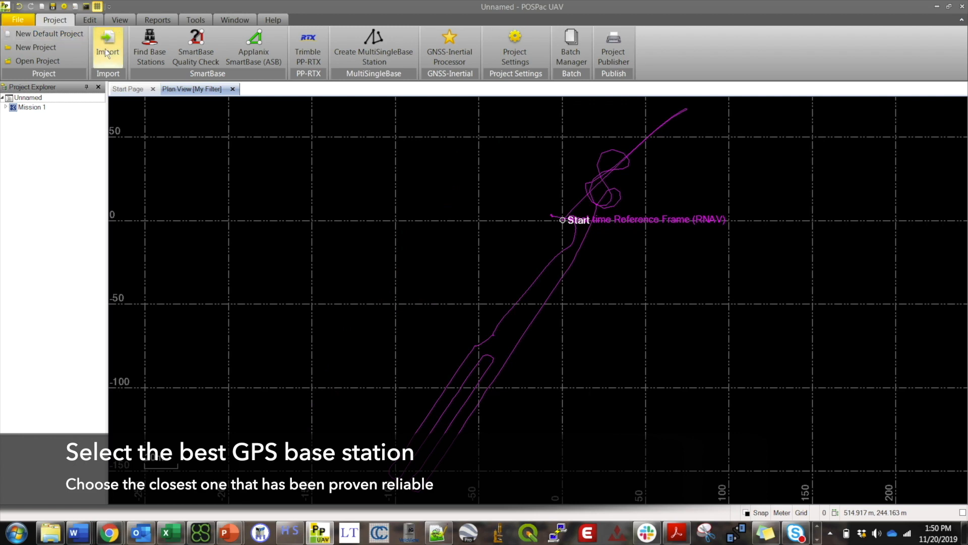
# Find base stations, deselect all, download and import only MAWM.
pyautogui.click(149, 49)
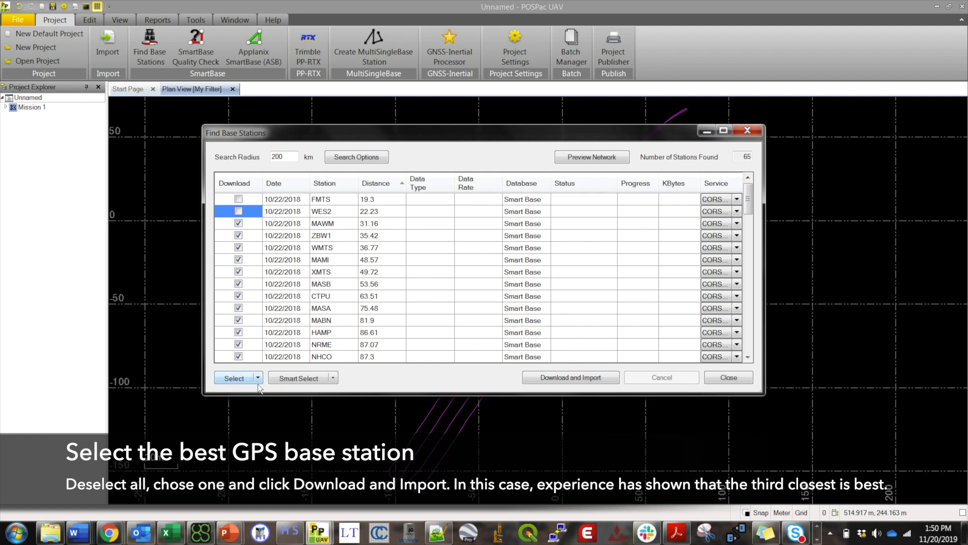
pyautogui.click(233, 378)
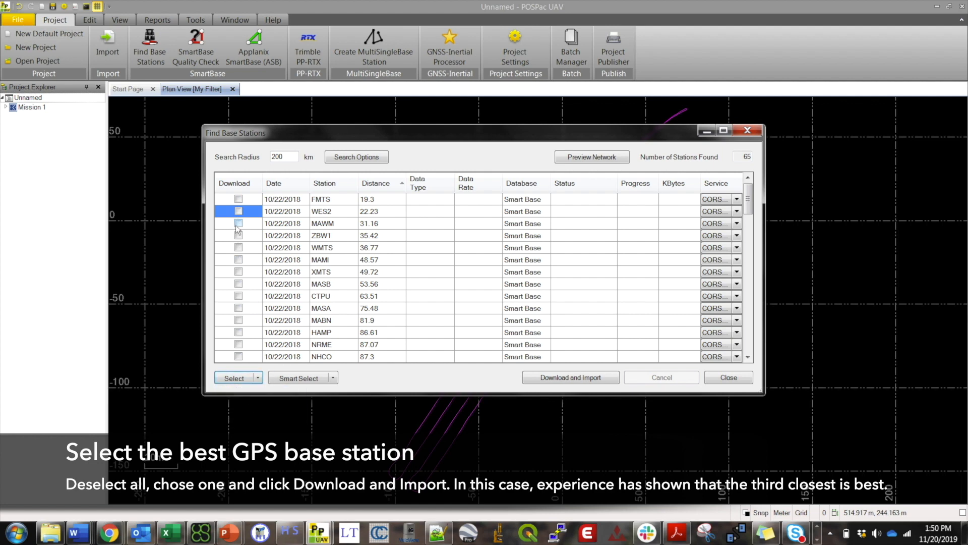
pyautogui.click(570, 377)
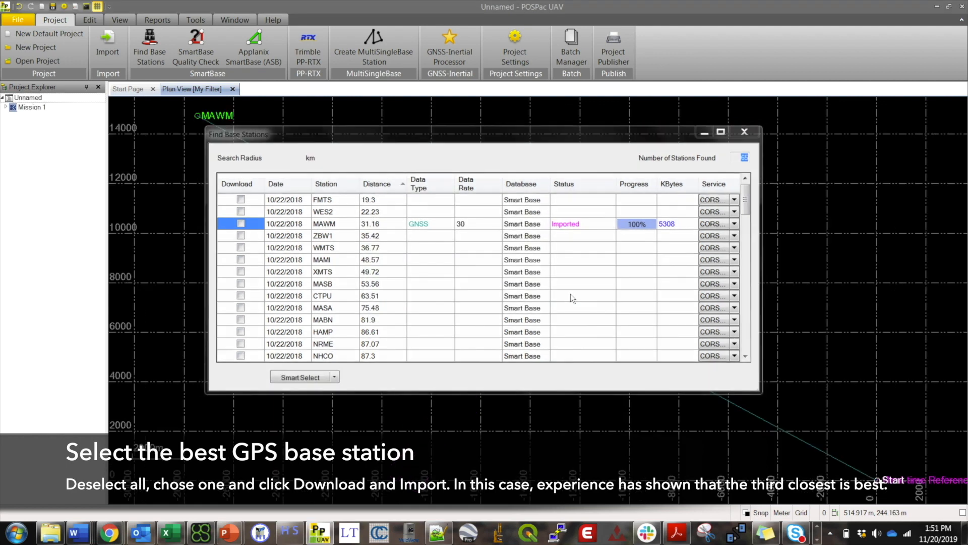
pyautogui.click(744, 131)
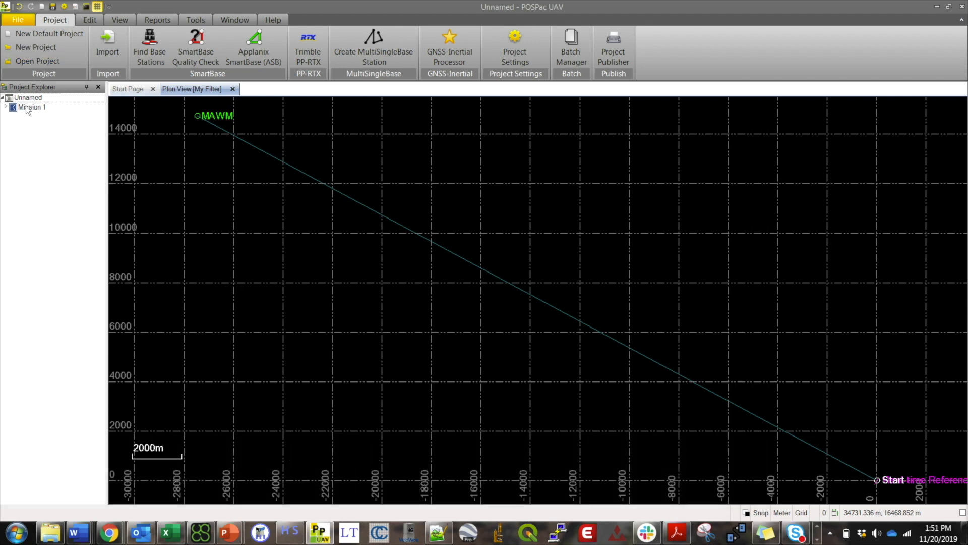
# Compute RTX coordinates for Mission 1's MAWM base station and accept the 5 mm/6 mm result.
pyautogui.click(5, 107)
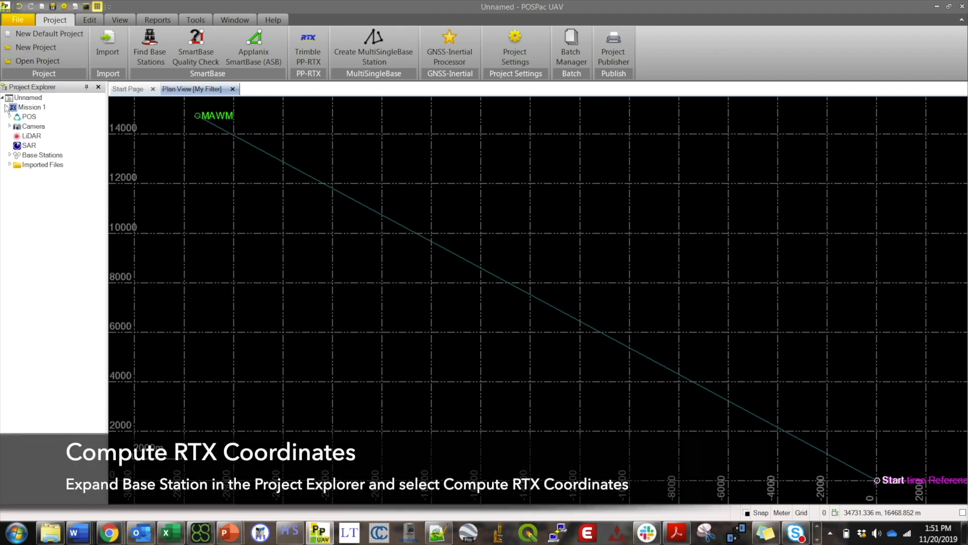
pyautogui.click(10, 154)
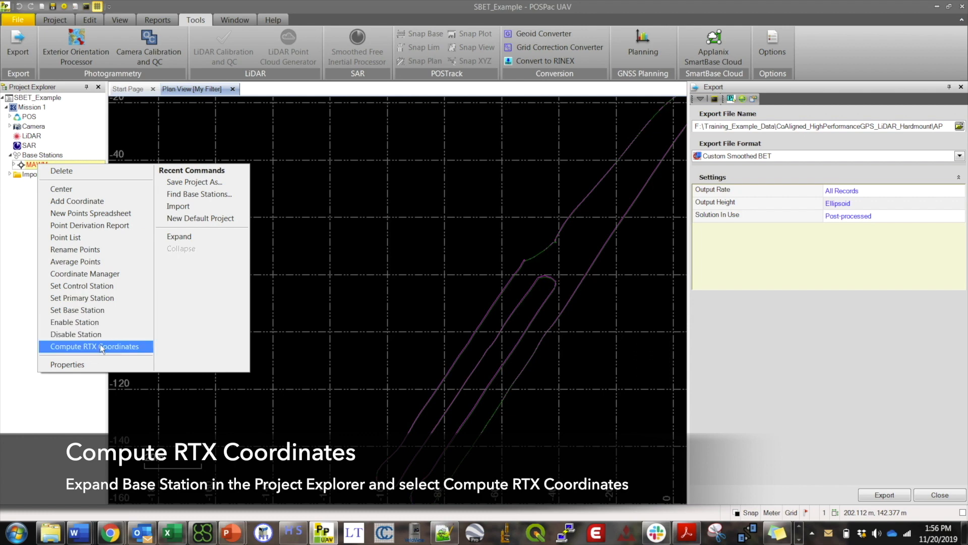
pyautogui.click(94, 346)
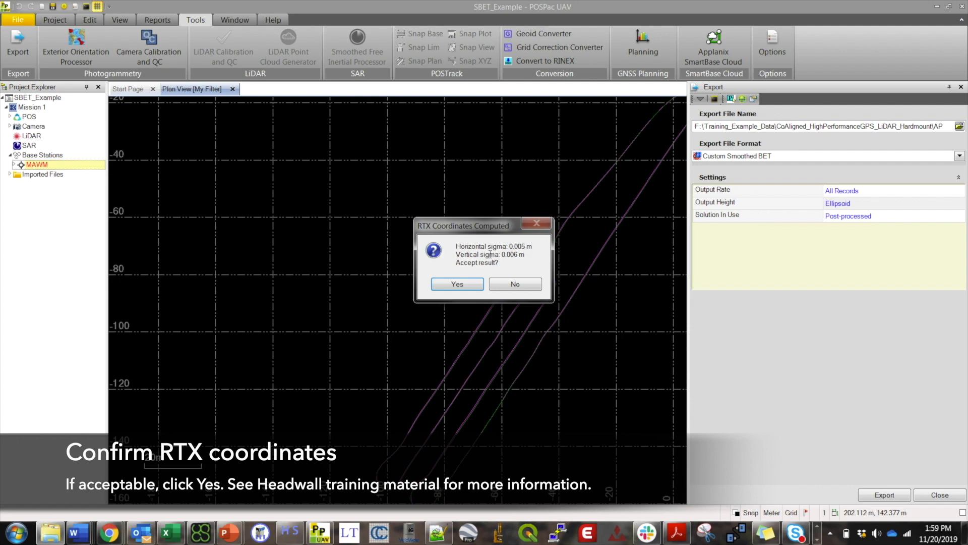
pyautogui.moveTo(488, 255)
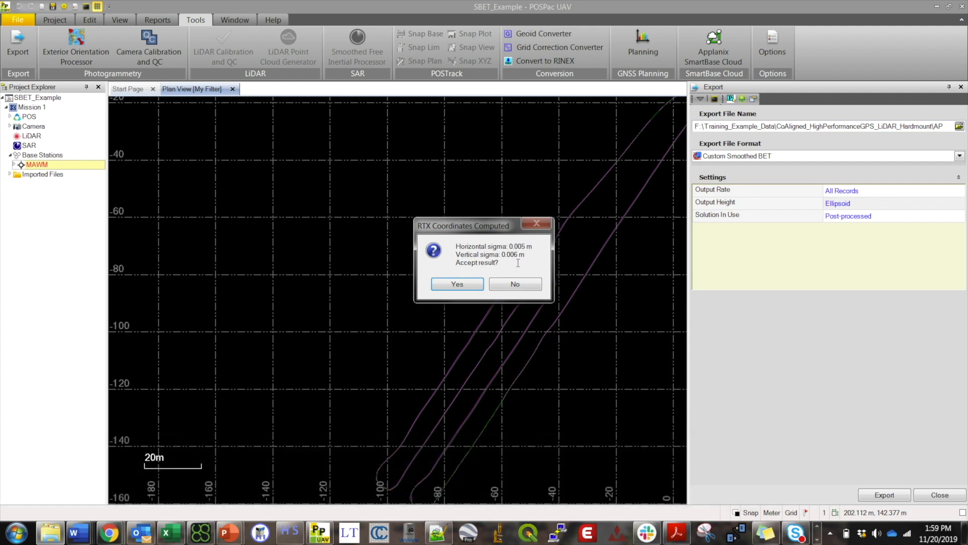
pyautogui.click(457, 283)
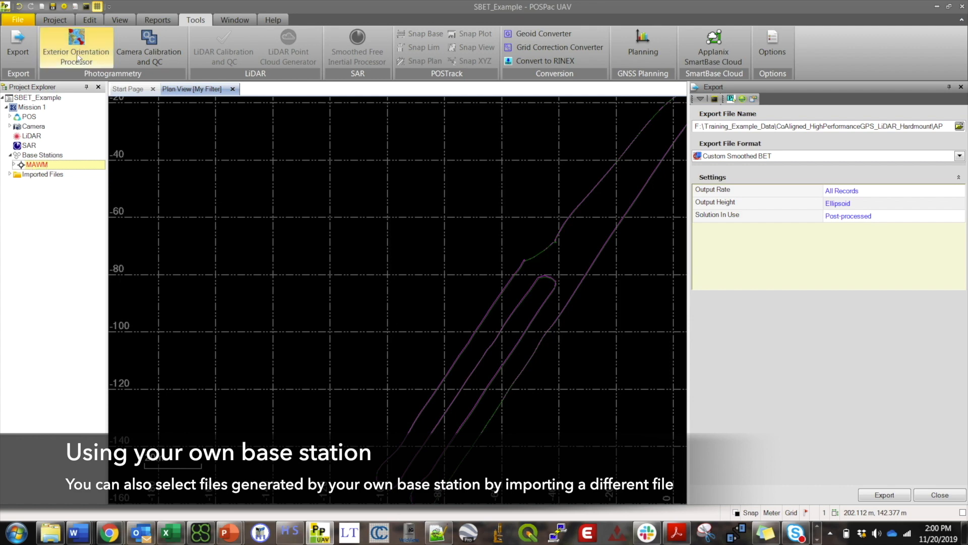
# Import base station file 19942951.T02 from the APX BaseStation folder.
pyautogui.click(55, 20)
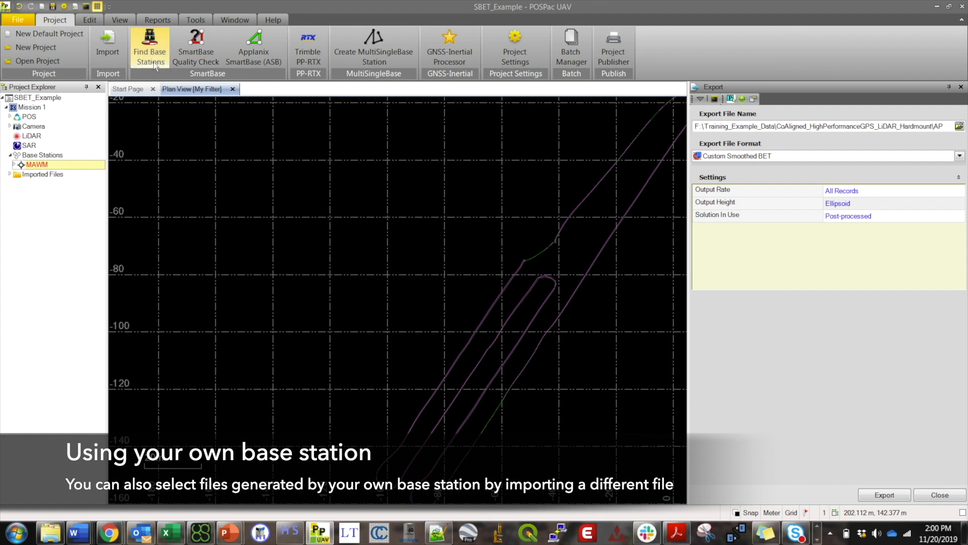
pyautogui.click(107, 47)
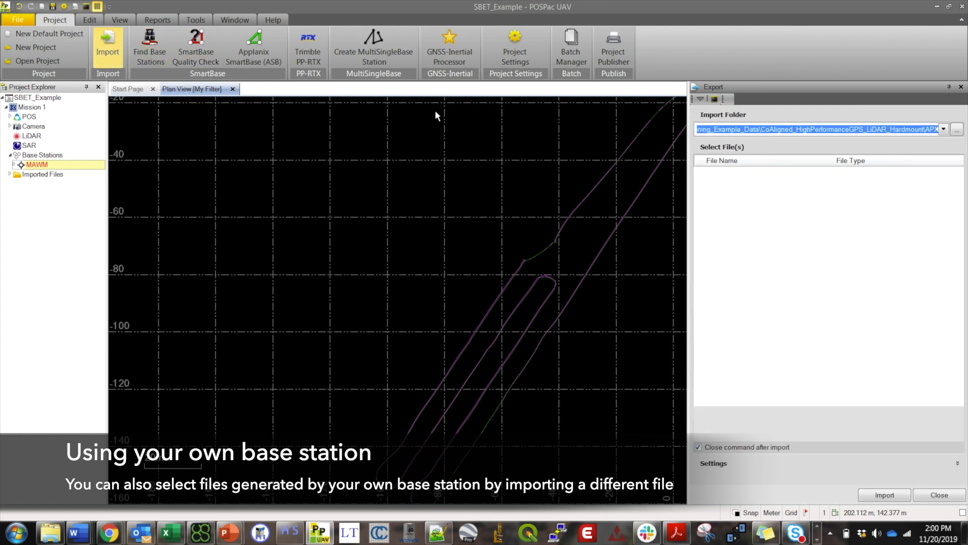
pyautogui.click(957, 129)
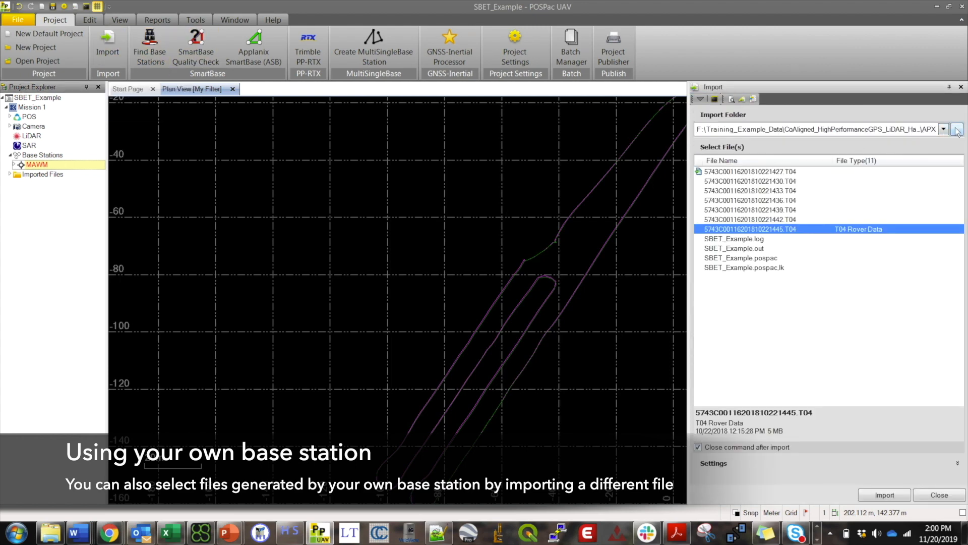
pyautogui.click(957, 129)
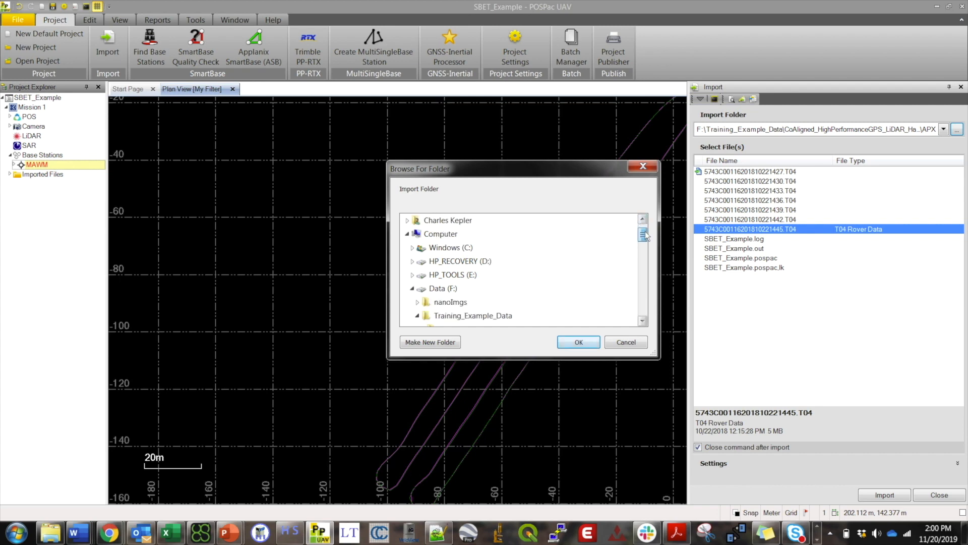
pyautogui.click(427, 274)
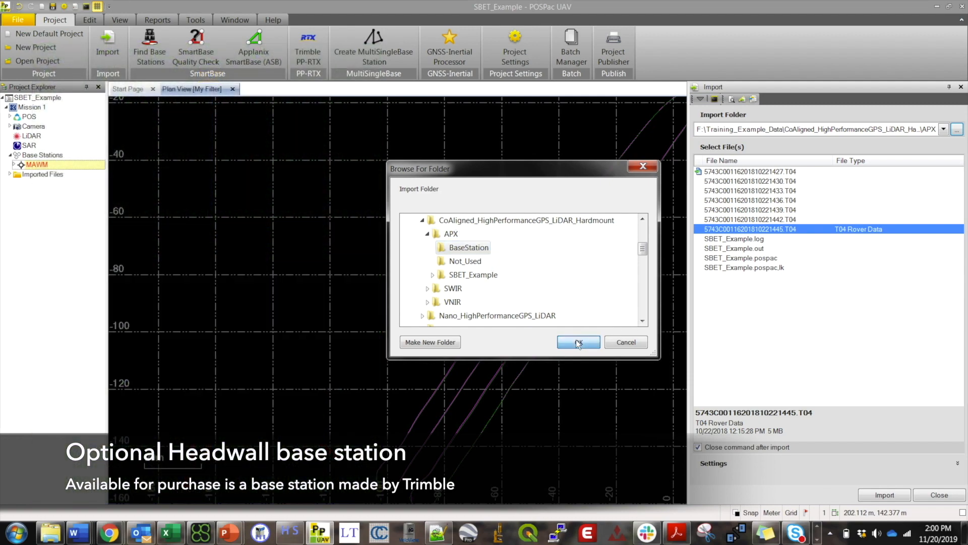
pyautogui.click(578, 342)
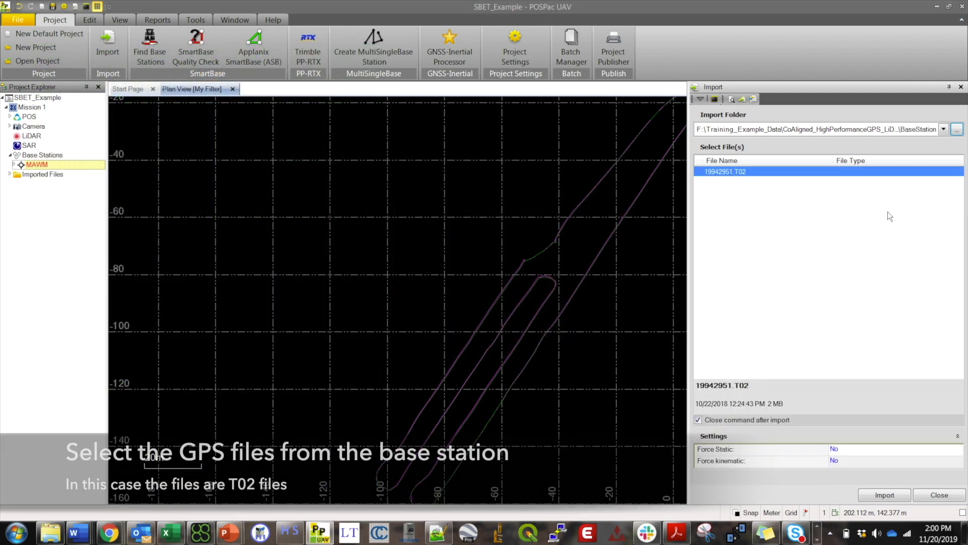
pyautogui.click(724, 171)
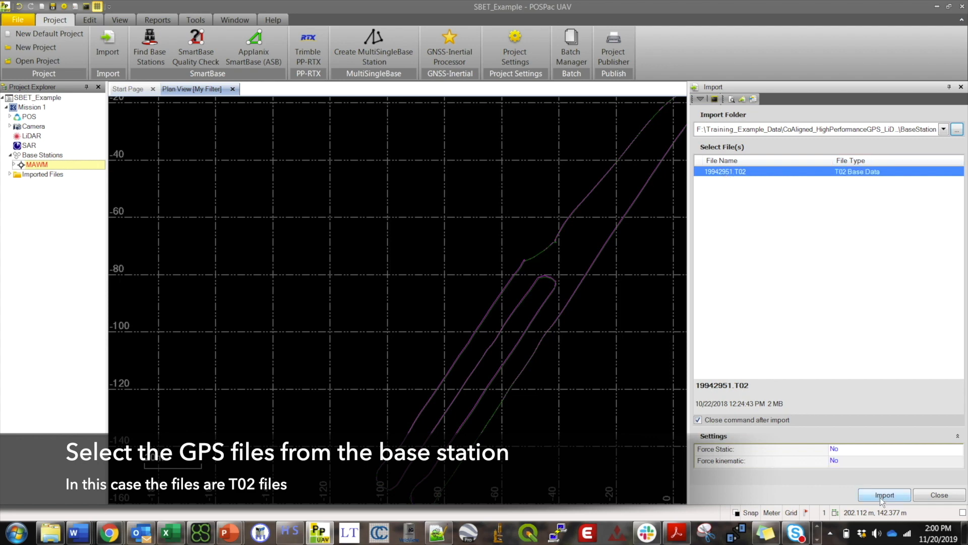
pyautogui.click(884, 494)
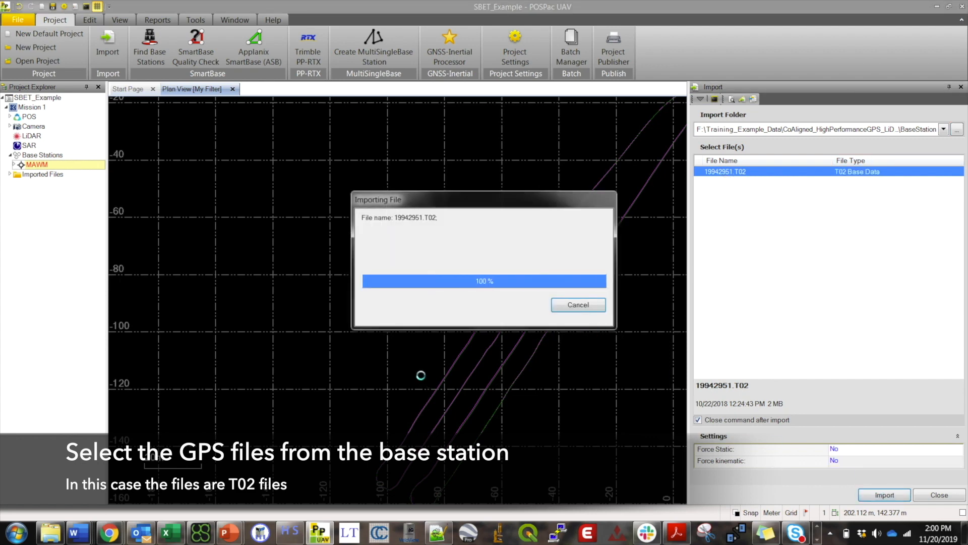
pyautogui.click(578, 305)
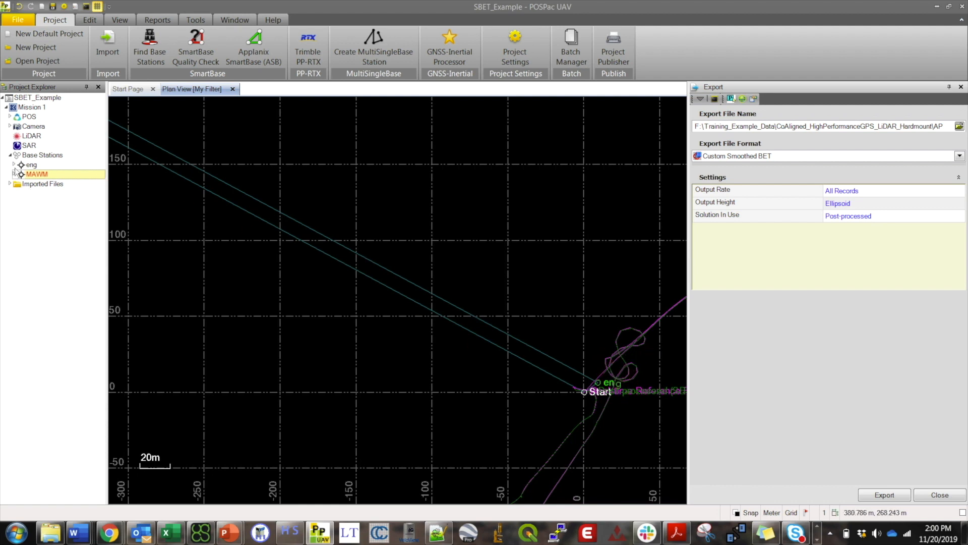
# Show the context menu of actions for the newly imported 'eng' base station.
pyautogui.rightClick(30, 164)
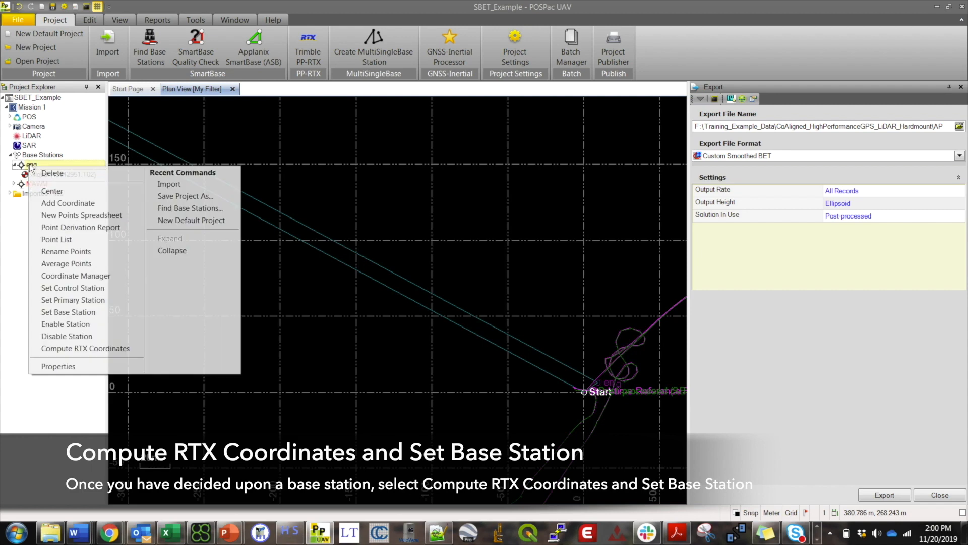
pyautogui.moveTo(85, 348)
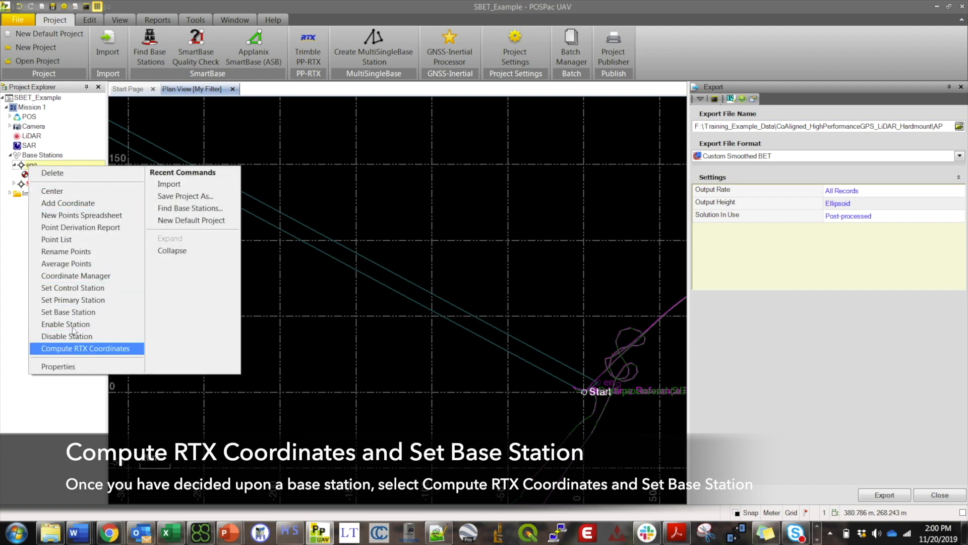
pyautogui.moveTo(68, 312)
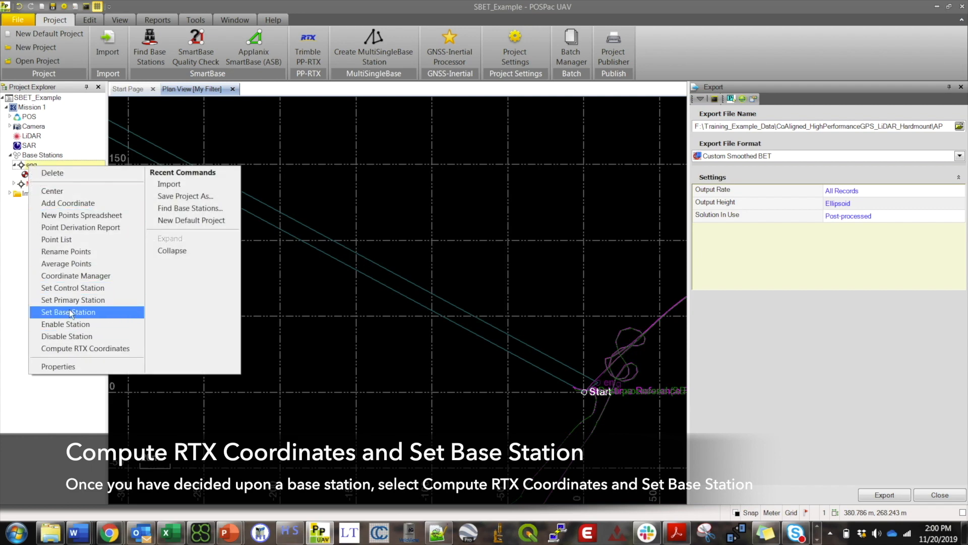
pyautogui.moveTo(72, 299)
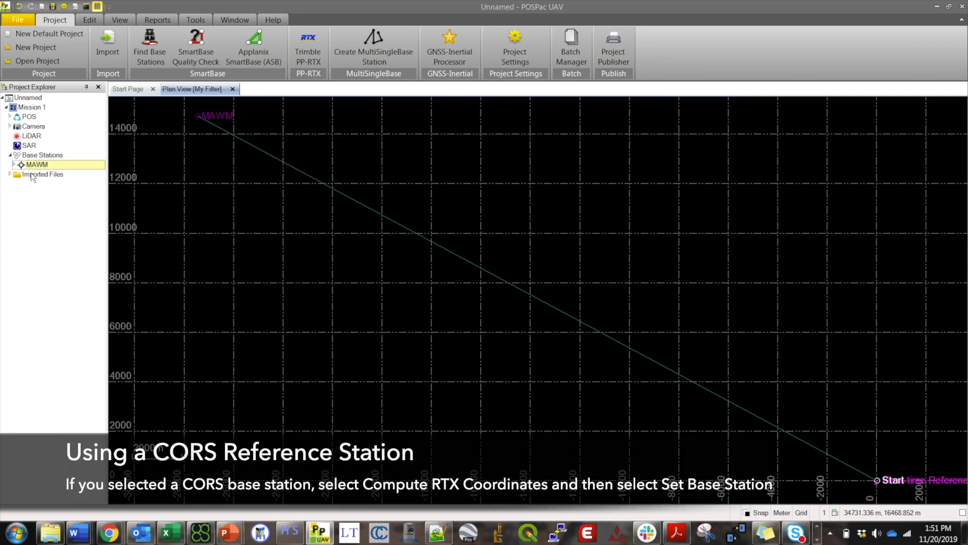
# Set MAWM as base station and accept its 100% fixed GNSS QC statistics.
pyautogui.rightClick(36, 164)
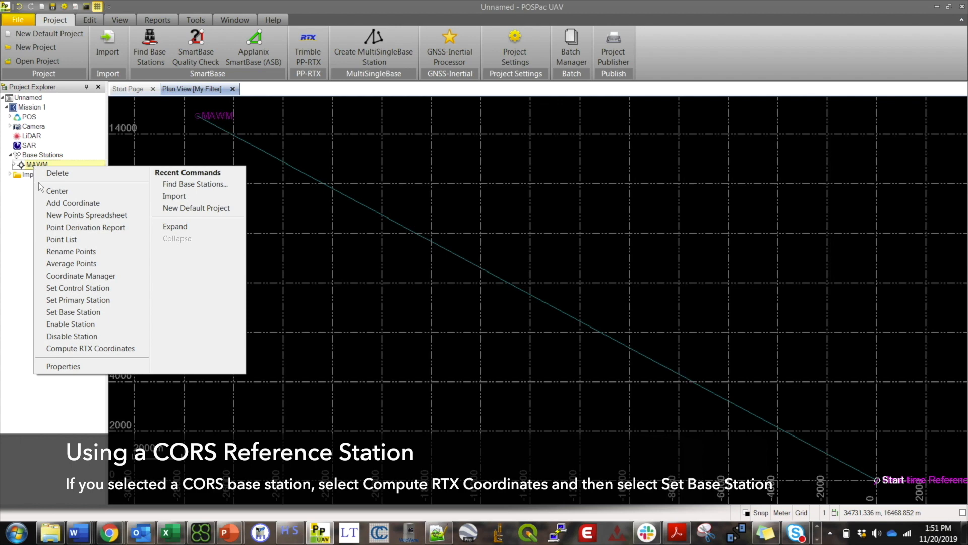
pyautogui.moveTo(78, 300)
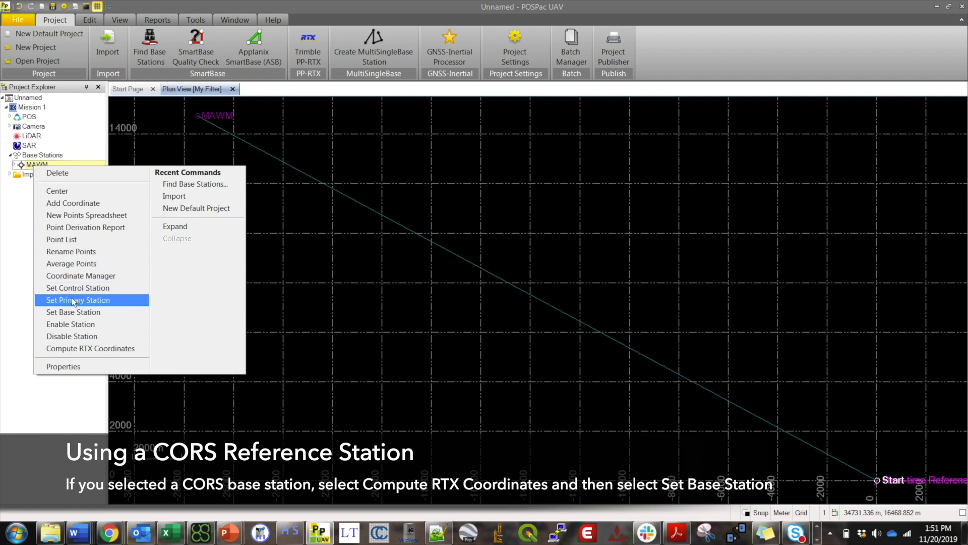
pyautogui.click(78, 299)
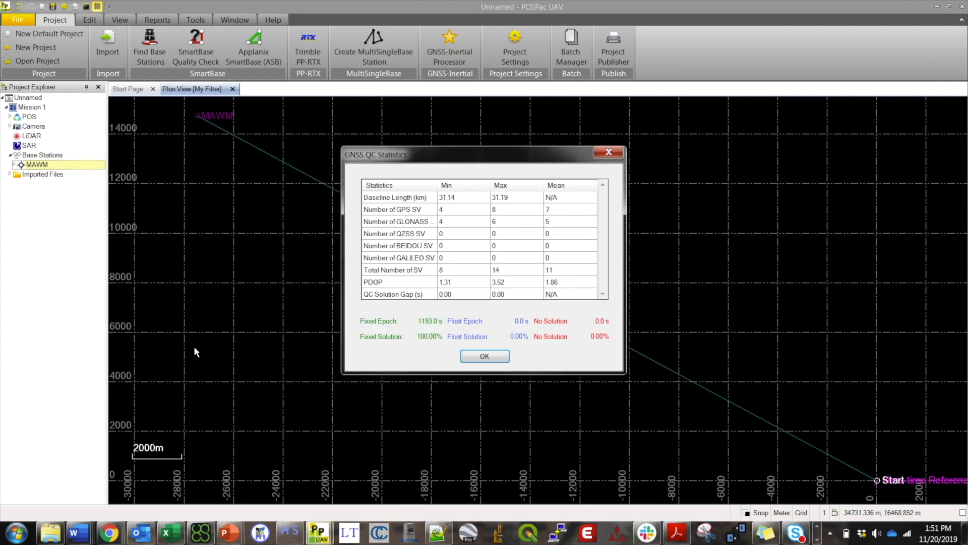
pyautogui.moveTo(363, 343)
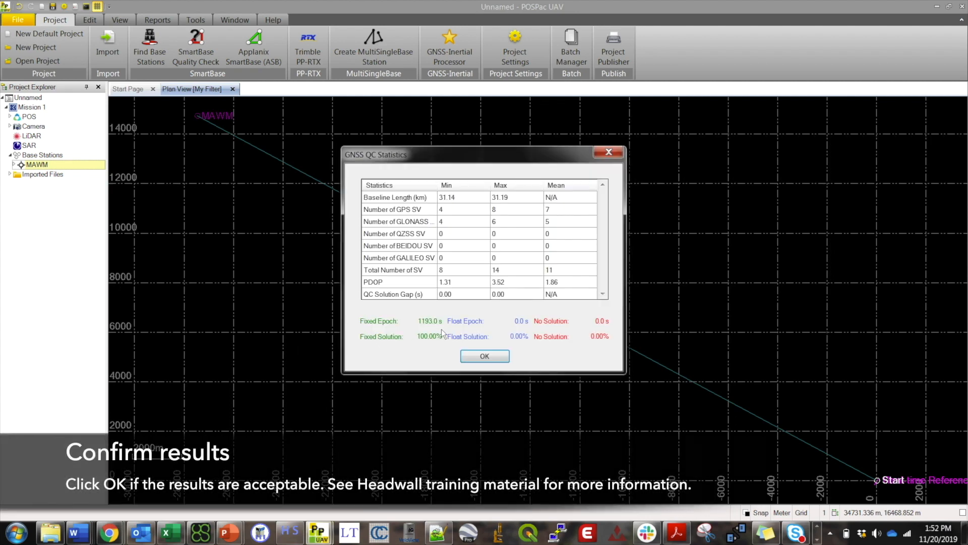
pyautogui.moveTo(479, 337)
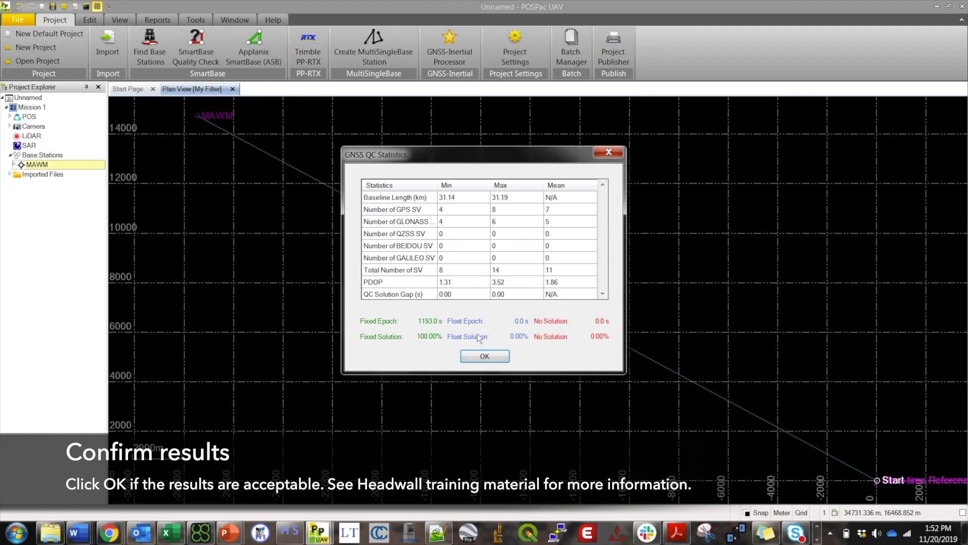
pyautogui.moveTo(458, 344)
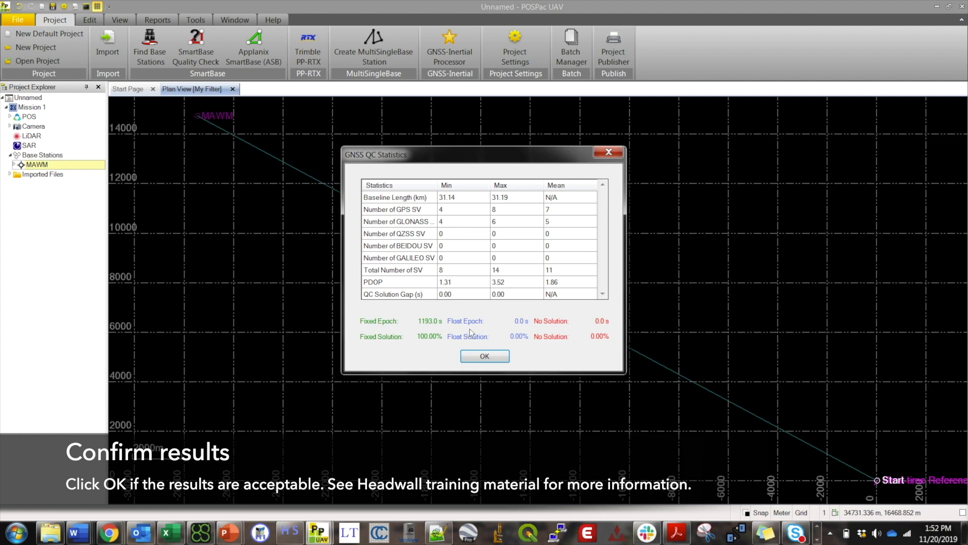
pyautogui.moveTo(448, 338)
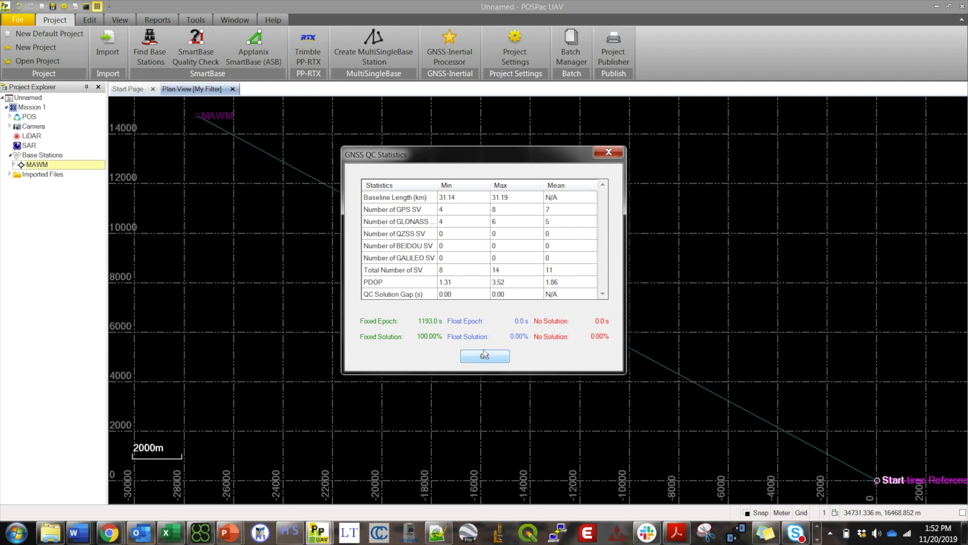
pyautogui.click(484, 355)
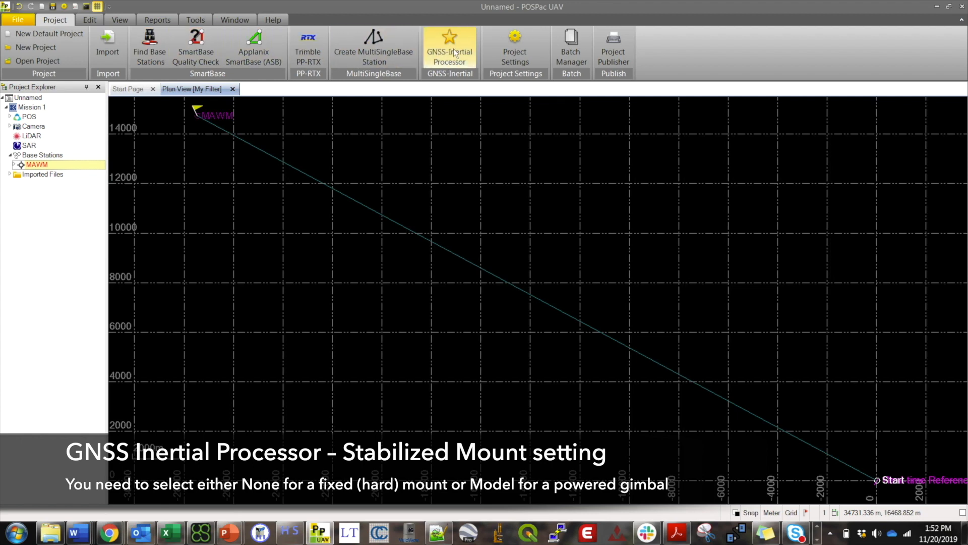
pyautogui.moveTo(449, 51)
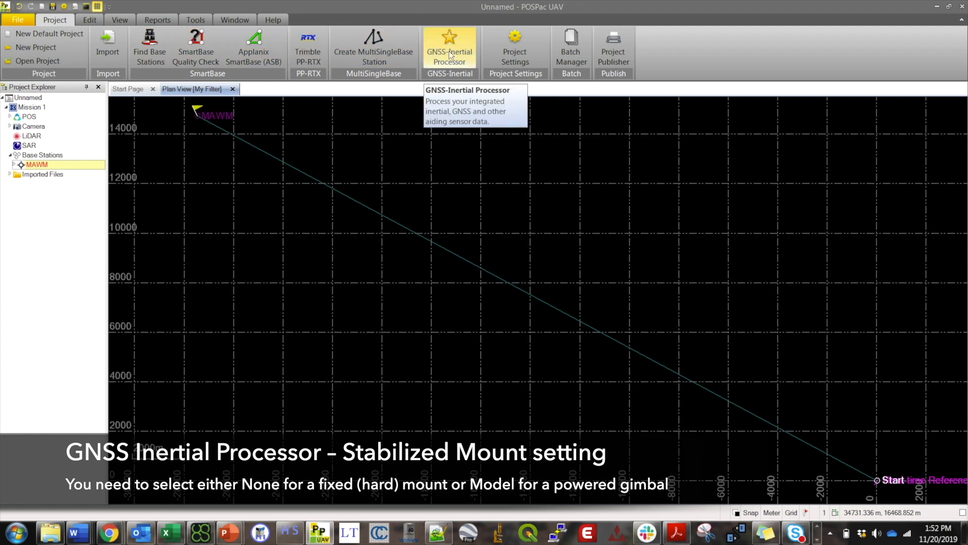
# Run the GNSS-Inertial Processor with Stabilized Mount set to None.
pyautogui.click(450, 49)
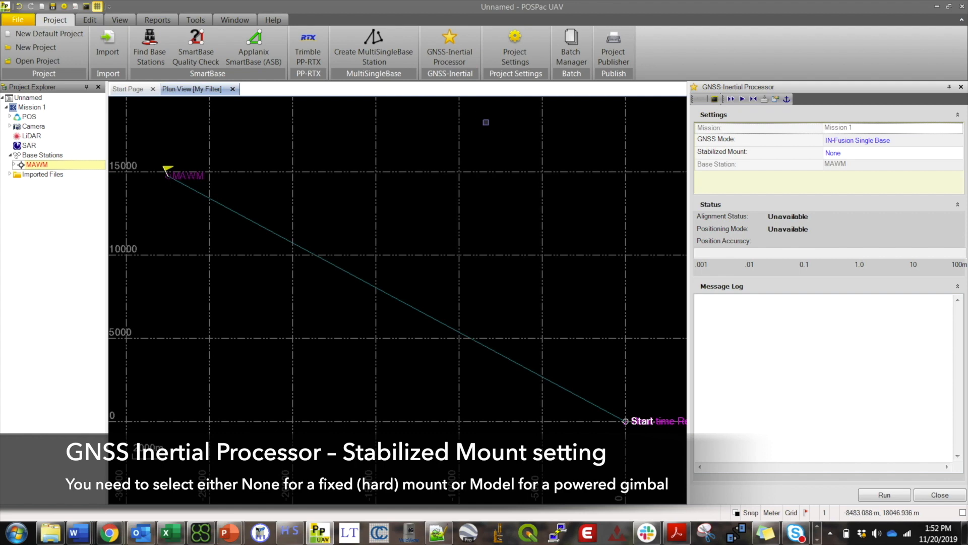
pyautogui.click(892, 140)
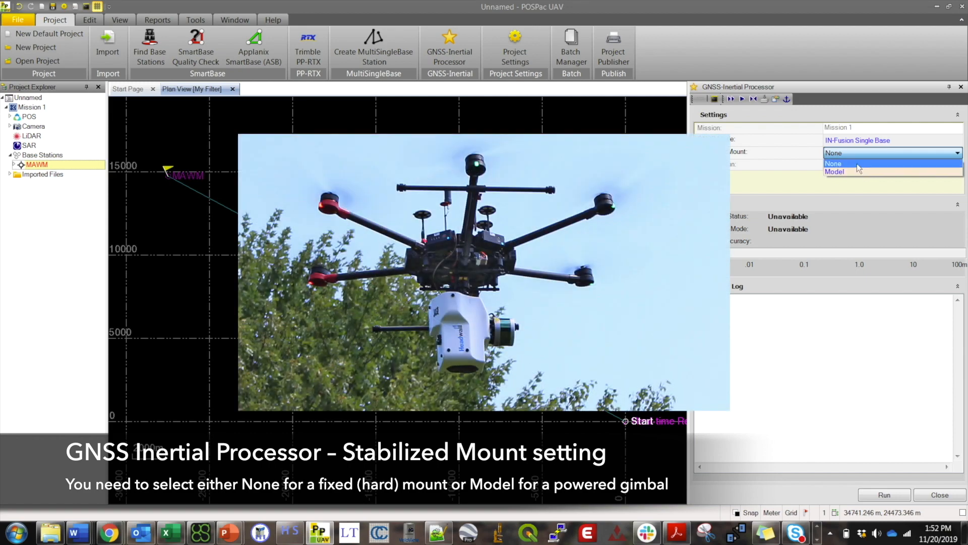
pyautogui.click(834, 163)
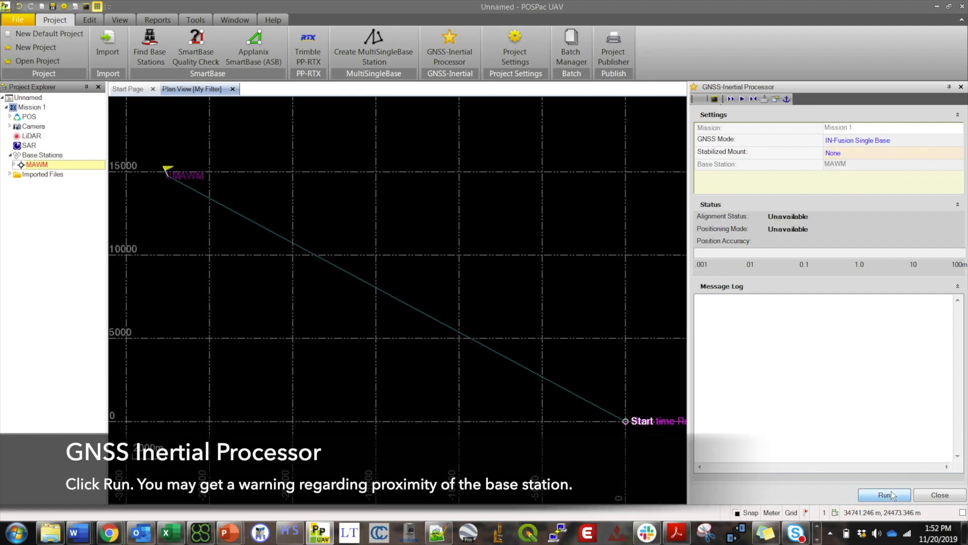
pyautogui.click(884, 495)
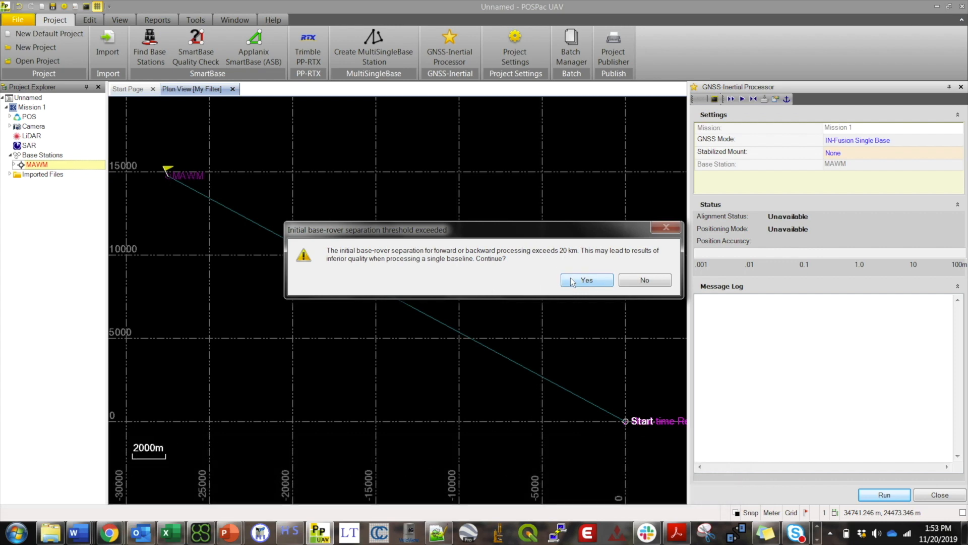
# Accept the base-rover separation warning and let RTS smoothing complete normally.
pyautogui.click(586, 280)
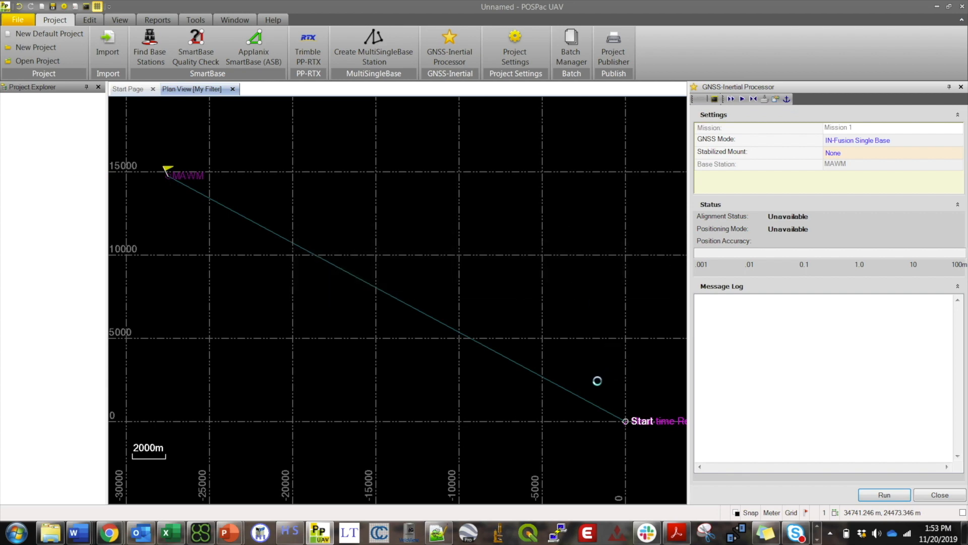
pyautogui.click(883, 495)
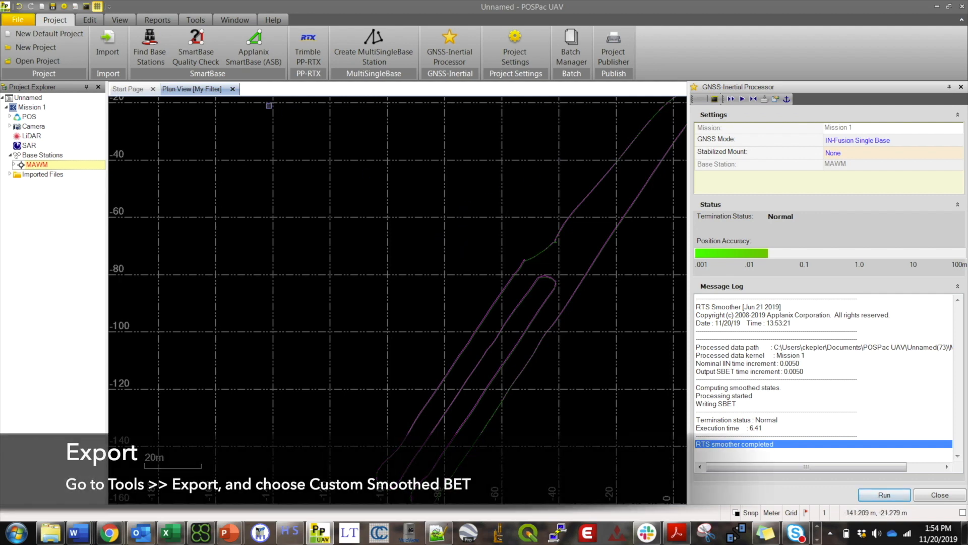
# Choose Custom Smoothed BET as the export format and browse for the export file location.
pyautogui.click(195, 19)
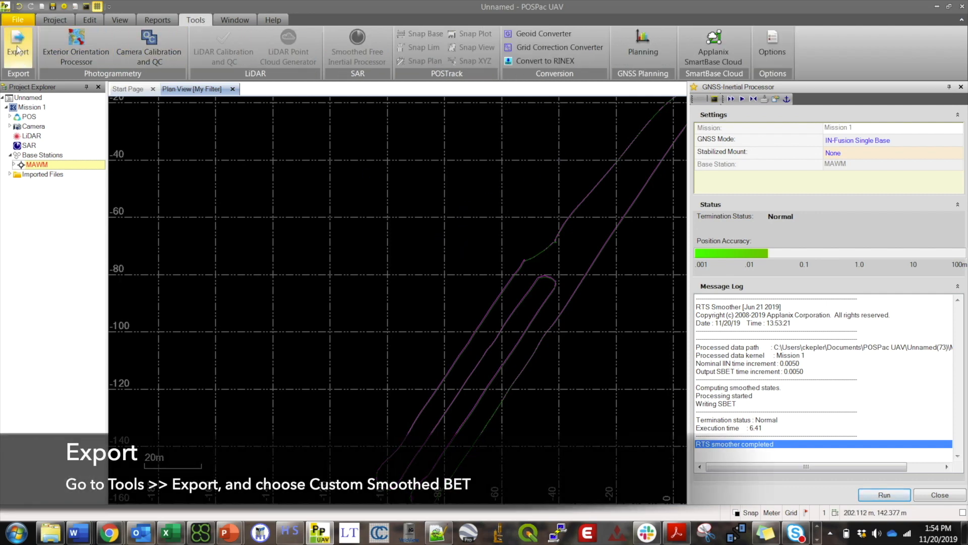
pyautogui.click(17, 46)
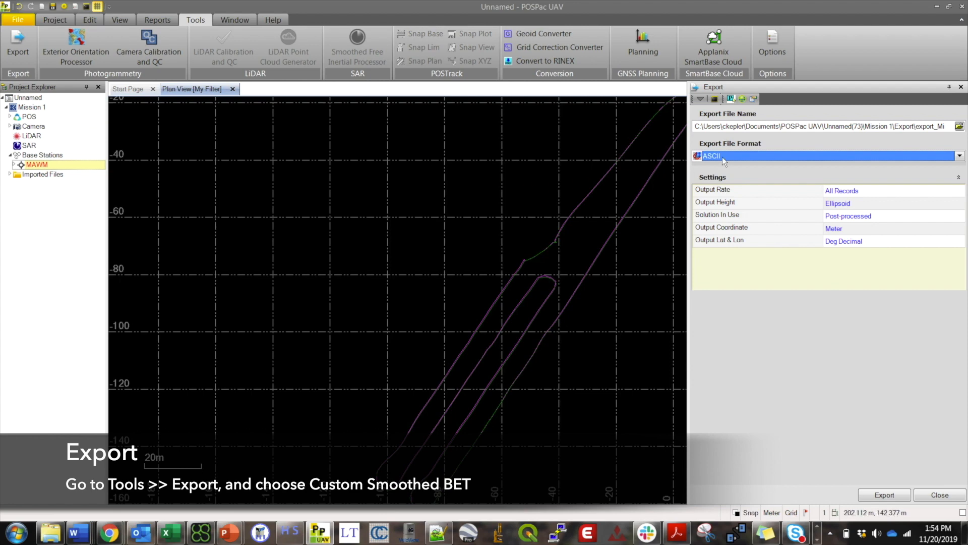
pyautogui.click(957, 156)
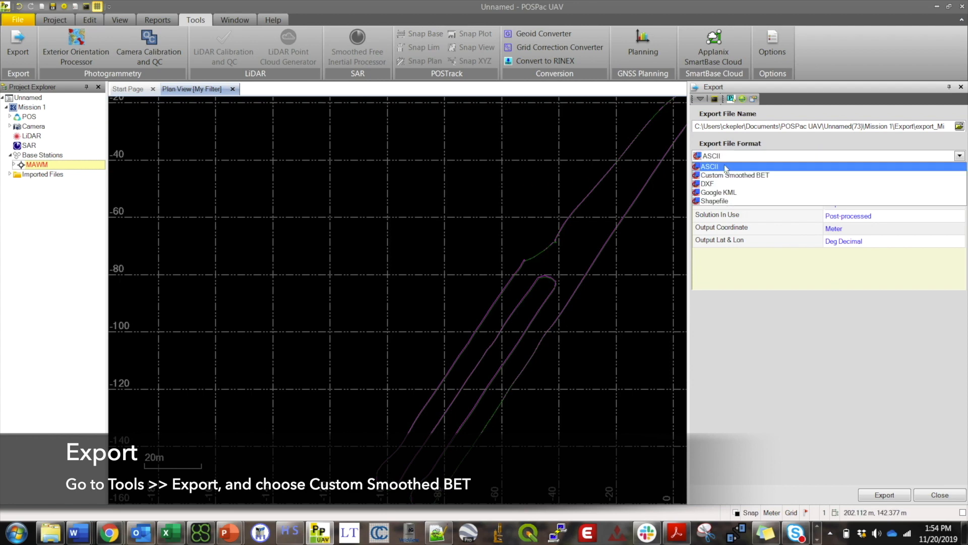
pyautogui.click(735, 175)
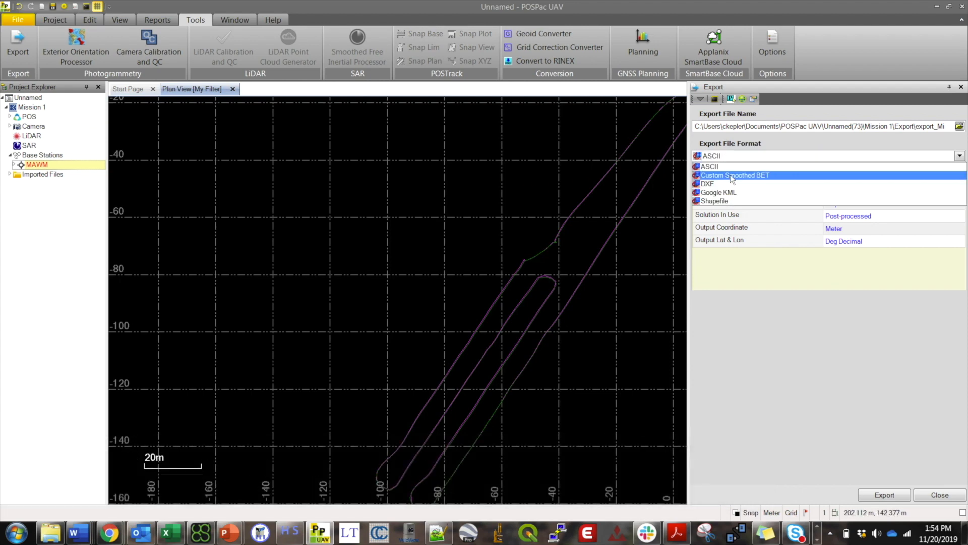
pyautogui.click(734, 175)
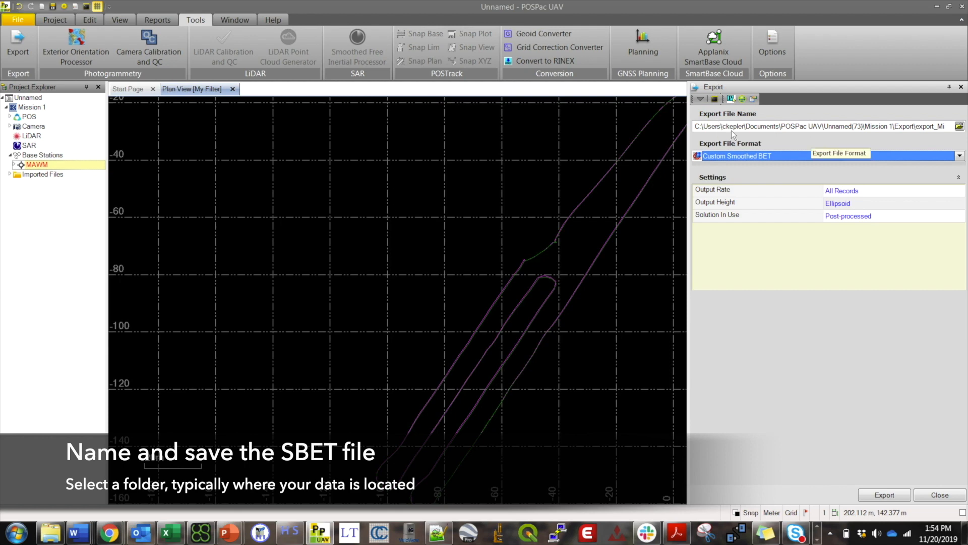
pyautogui.click(959, 126)
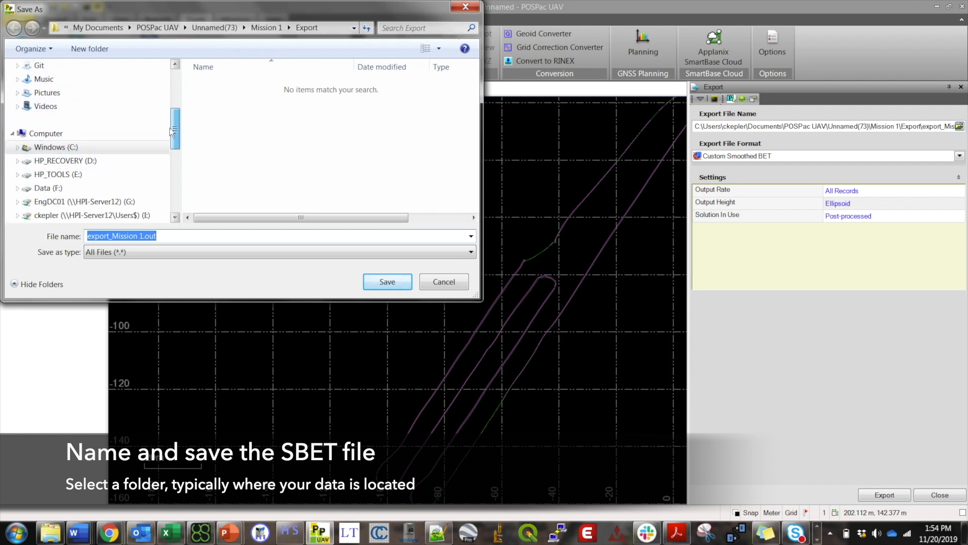
# Save the export file as SBET_Example.out in the training data's APX folder.
pyautogui.click(47, 187)
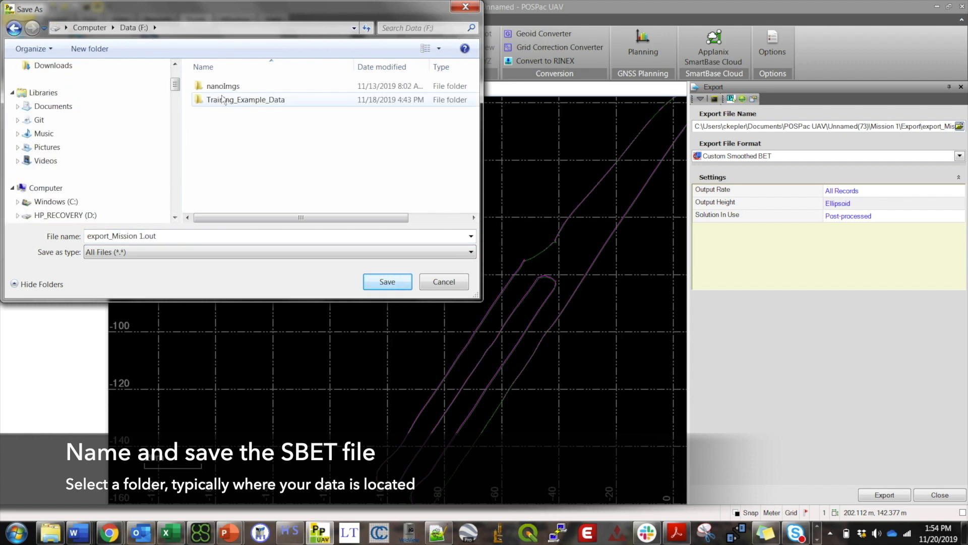
pyautogui.doubleClick(245, 99)
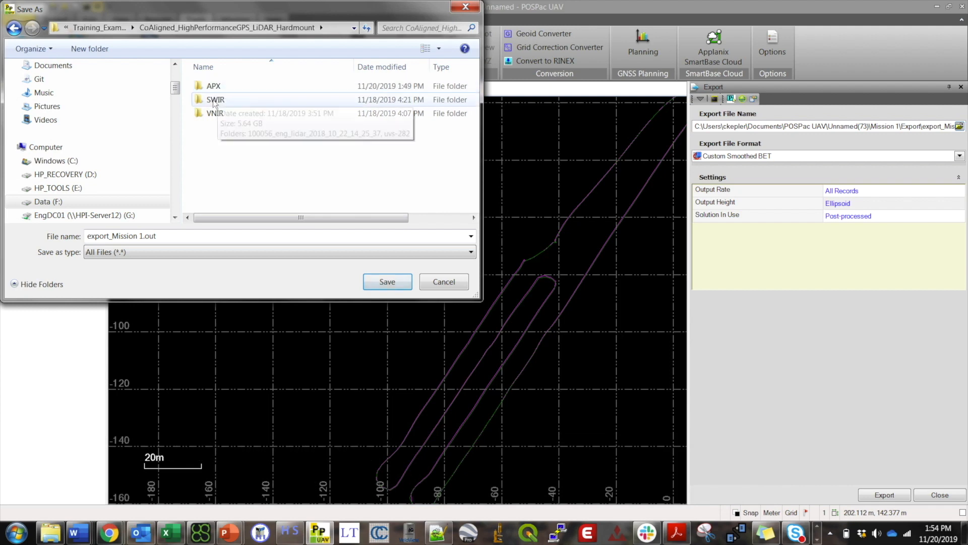
pyautogui.doubleClick(214, 86)
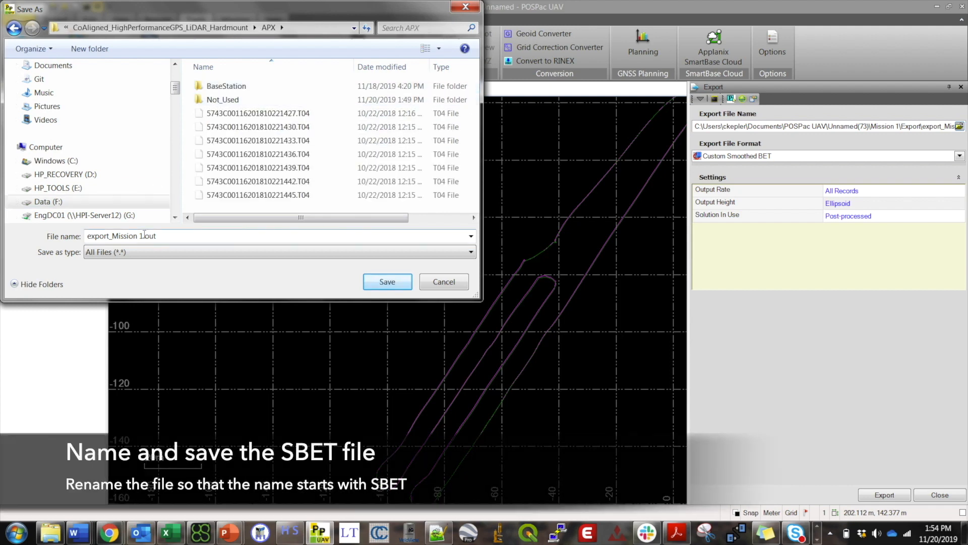
pyautogui.press('Backspace')
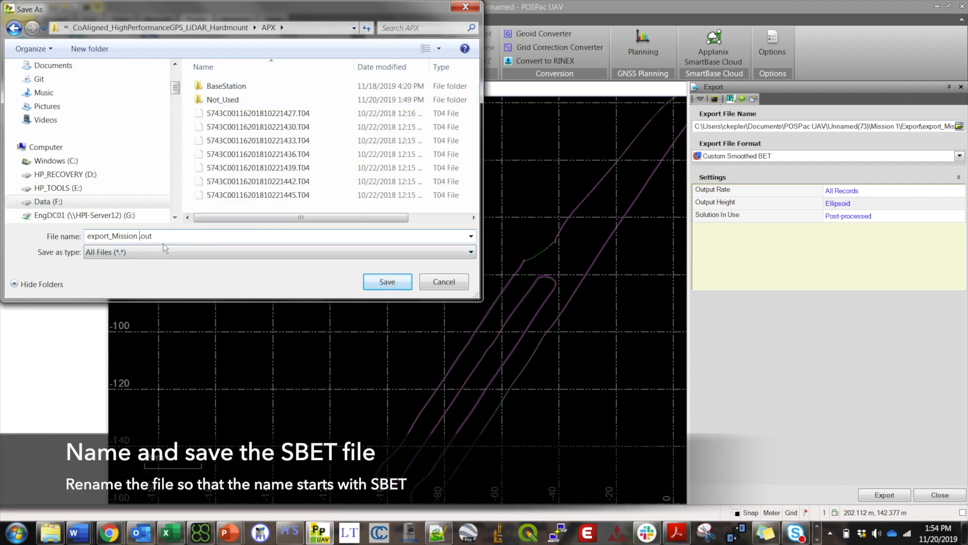
pyautogui.write('SBET_Example.out')
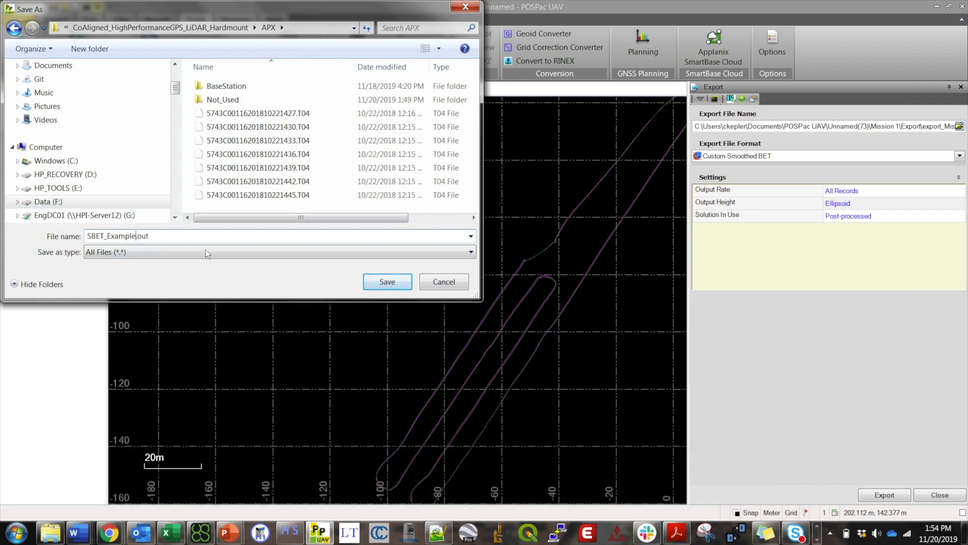
pyautogui.click(387, 281)
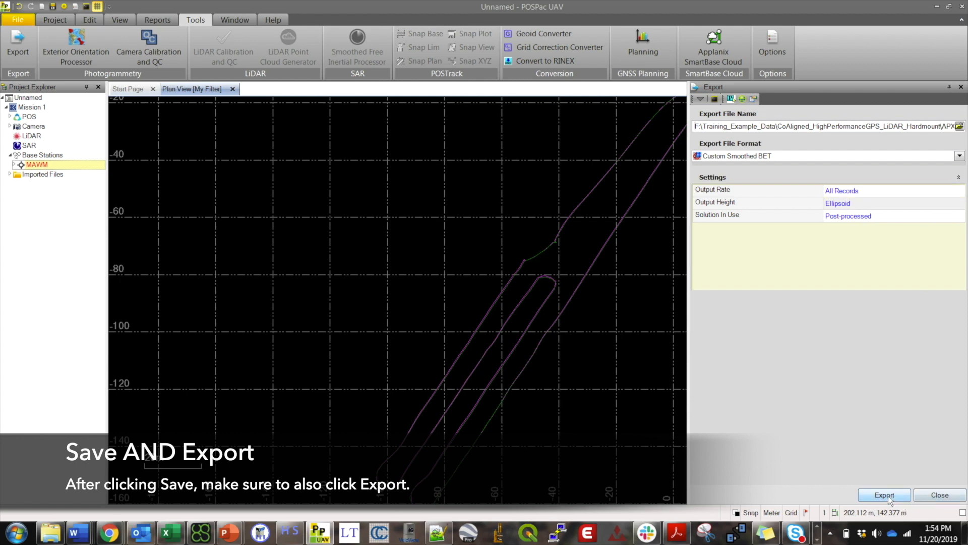
# Export the smoothed trajectory, producing SBET_Example.out and SBET_Example.log.
pyautogui.click(884, 495)
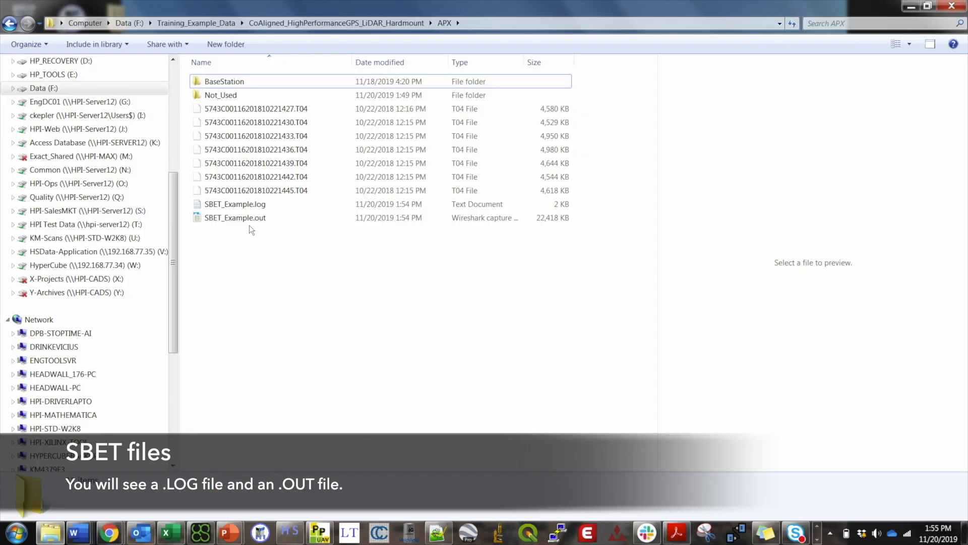
# Copy both SBET_Example files into the SWIR 100056_eng_lidar_2018_10_22_14_25_37 folder.
pyautogui.click(234, 204)
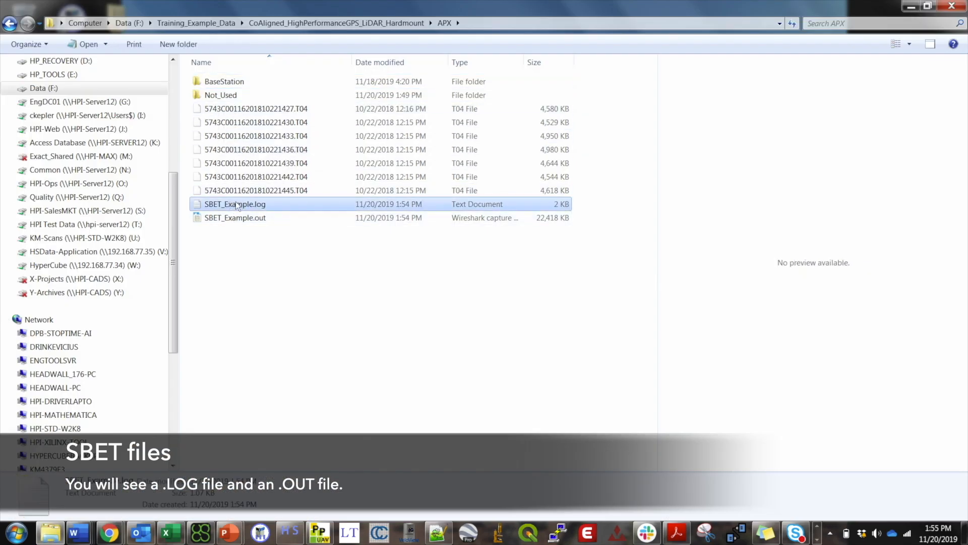
pyautogui.moveTo(261, 209)
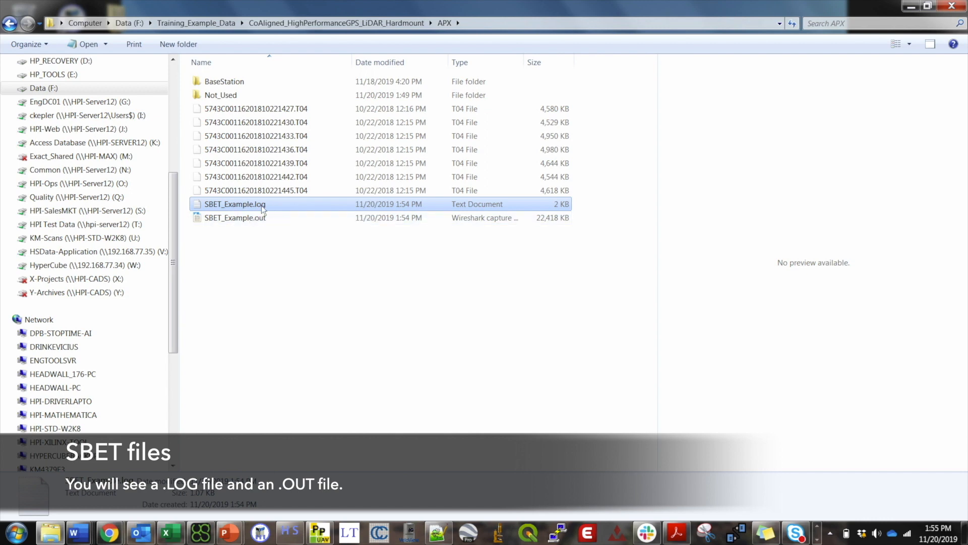
pyautogui.moveTo(236, 217)
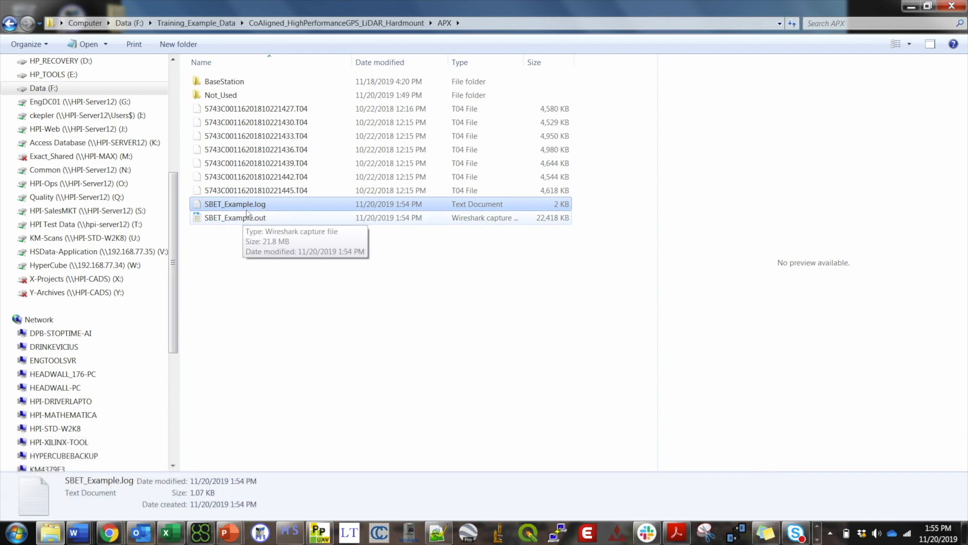
pyautogui.click(234, 217)
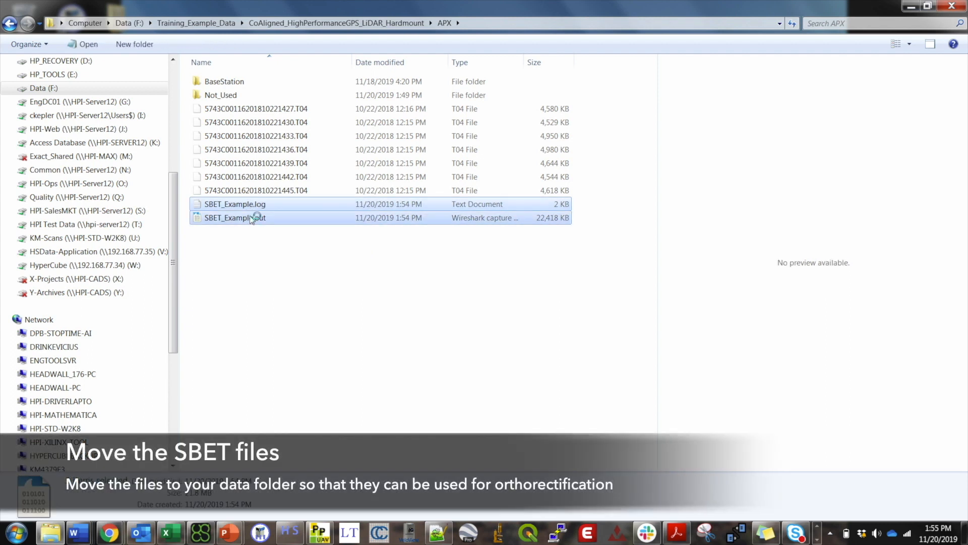
pyautogui.rightClick(235, 218)
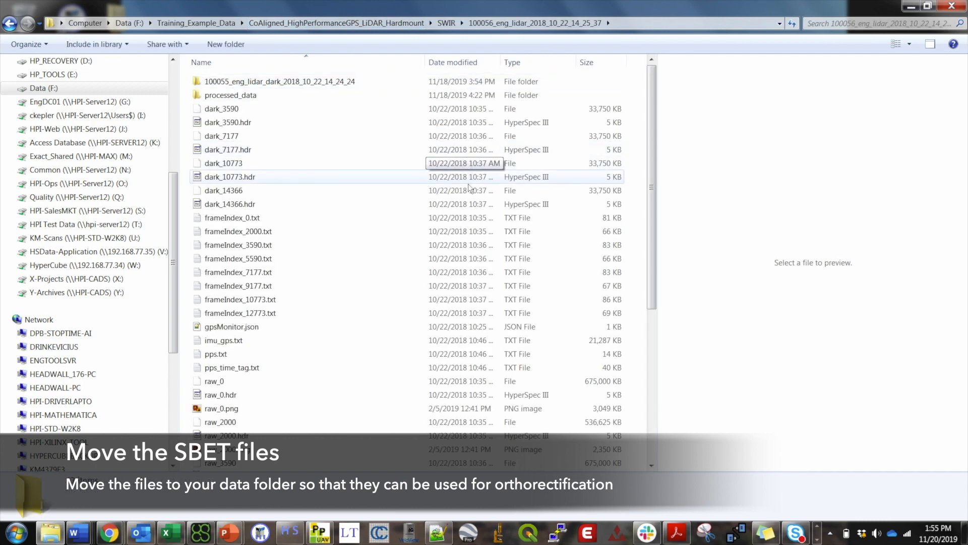
pyautogui.rightClick(230, 204)
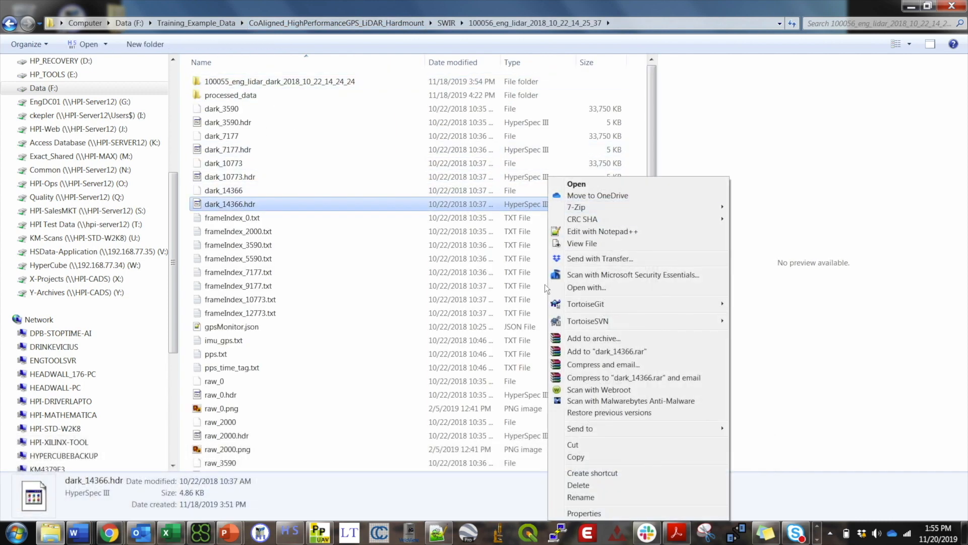
pyautogui.moveTo(599, 258)
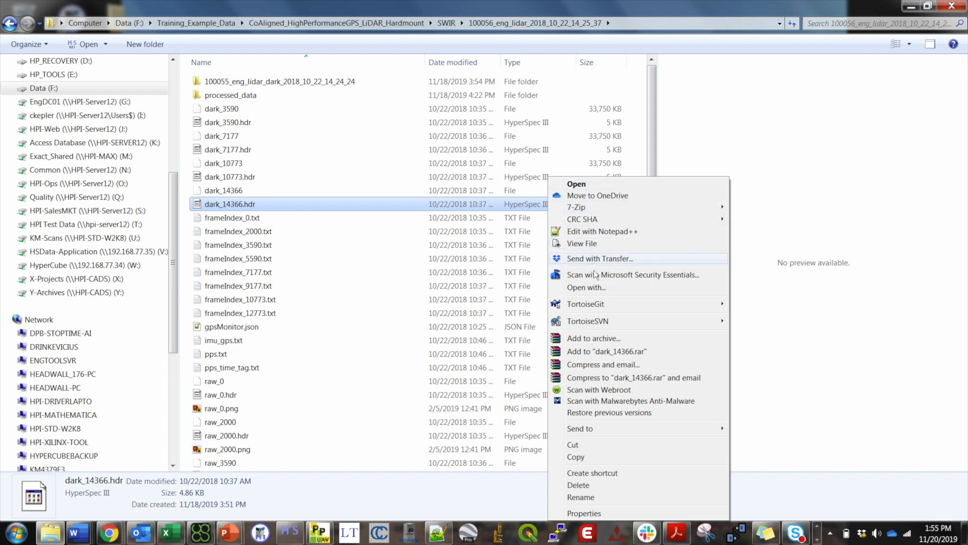
pyautogui.click(648, 152)
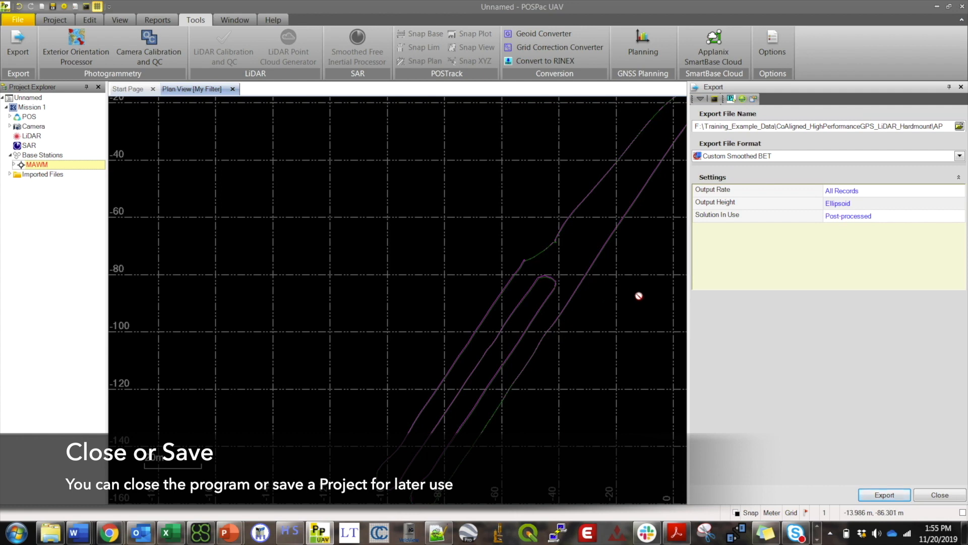
pyautogui.moveTo(641, 295)
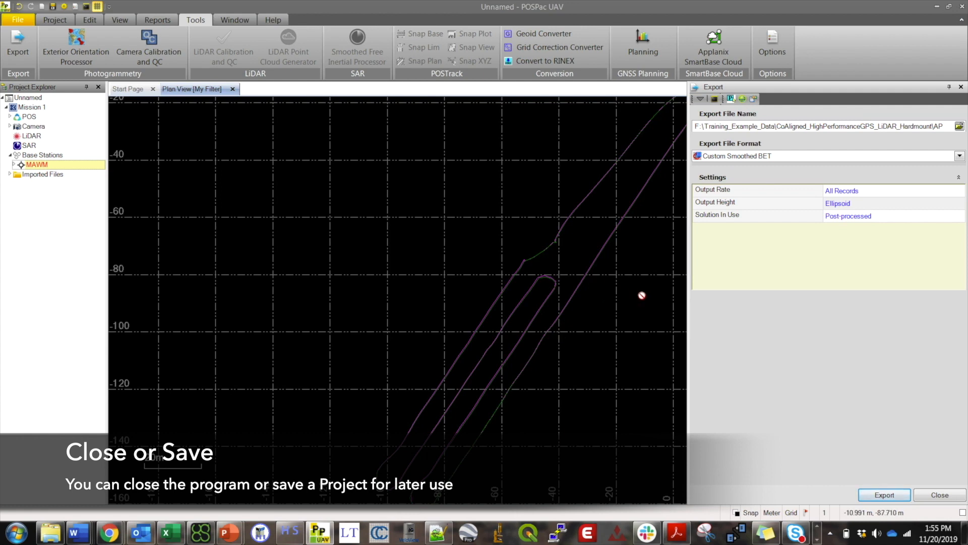
pyautogui.moveTo(718, 240)
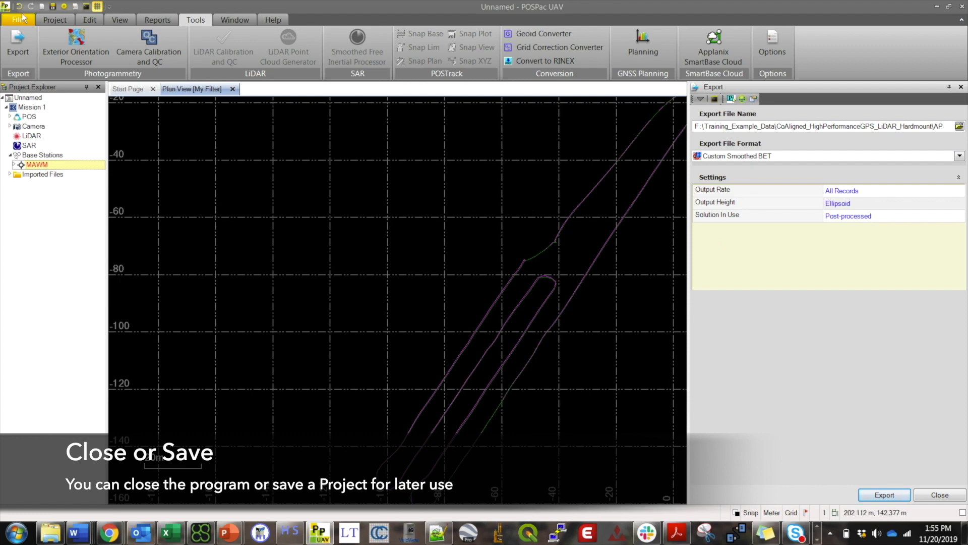
# Save the project as SBET_Example.pospac in the APX folder.
pyautogui.click(19, 19)
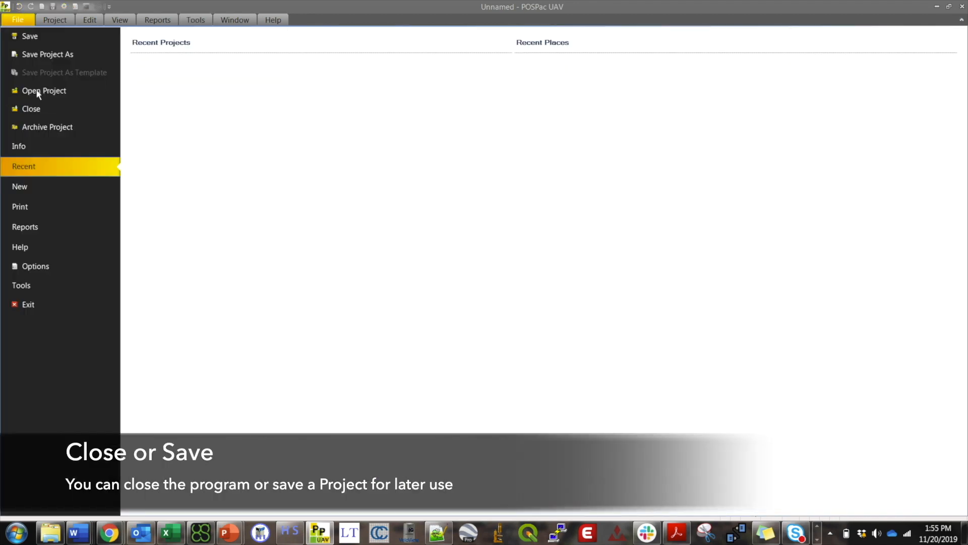
pyautogui.moveTo(38, 51)
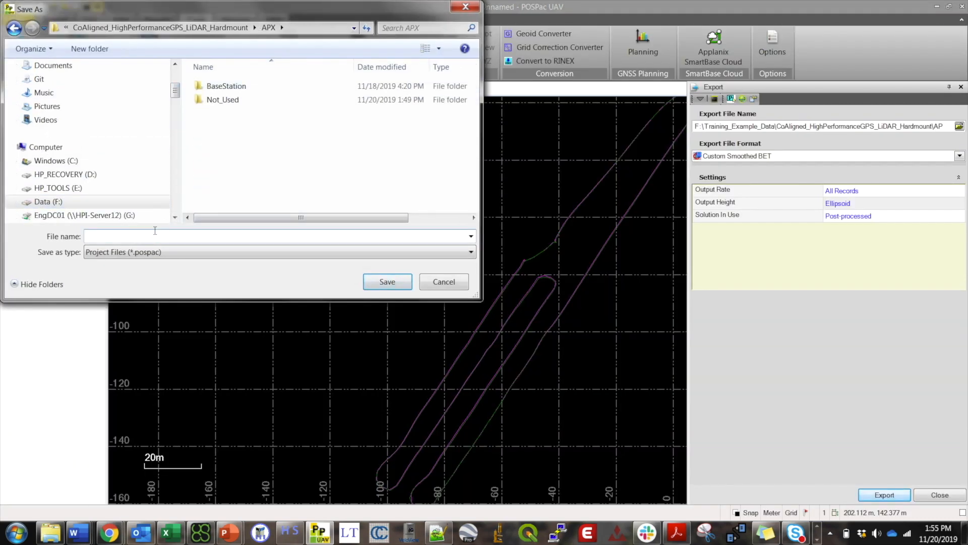
pyautogui.write('SBET')
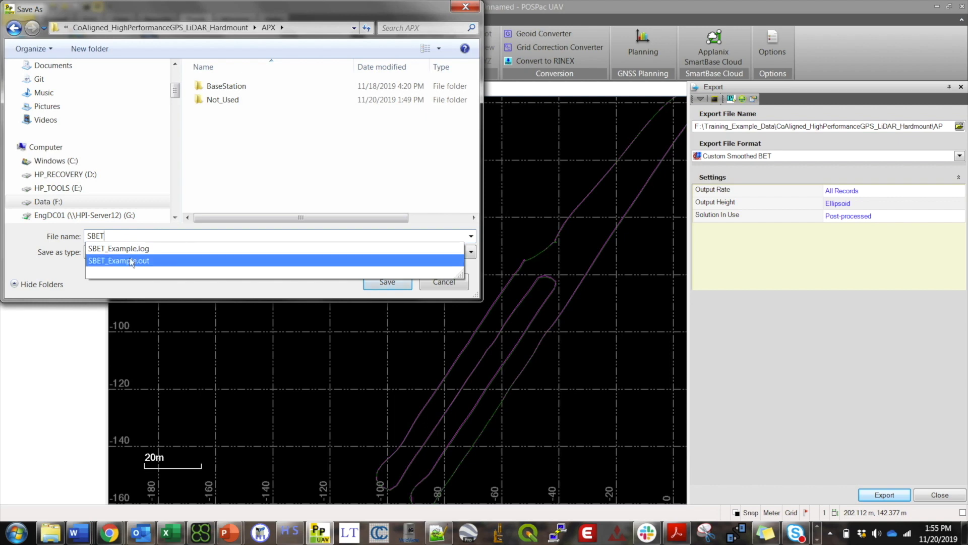
pyautogui.click(119, 248)
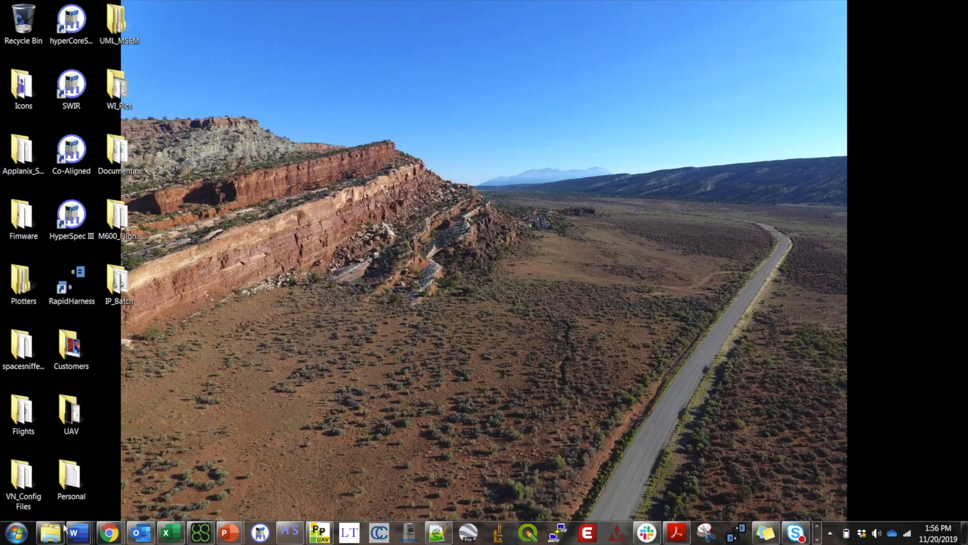
# Return Windows Explorer to the APX folder to see SBET_Example.pospac beside the SBET folder.
pyautogui.click(51, 532)
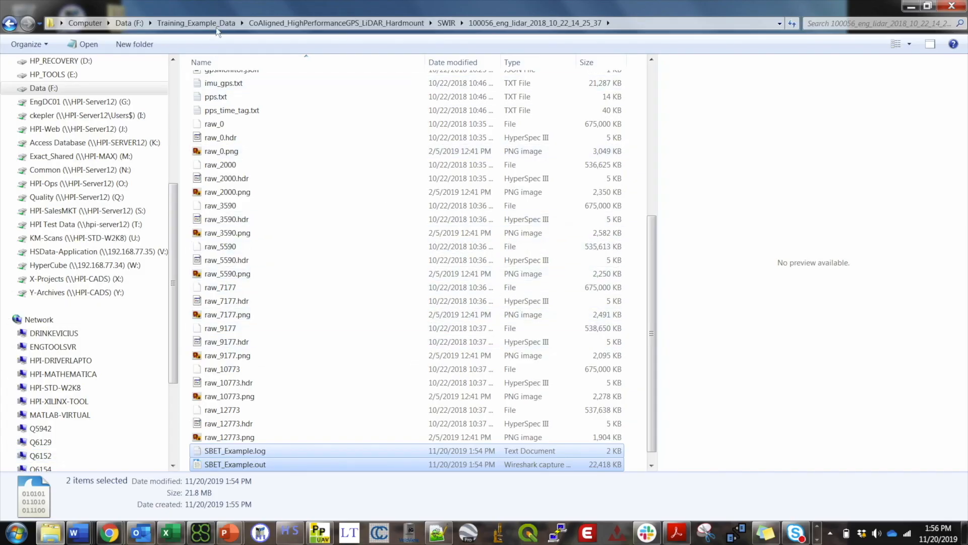
pyautogui.click(336, 23)
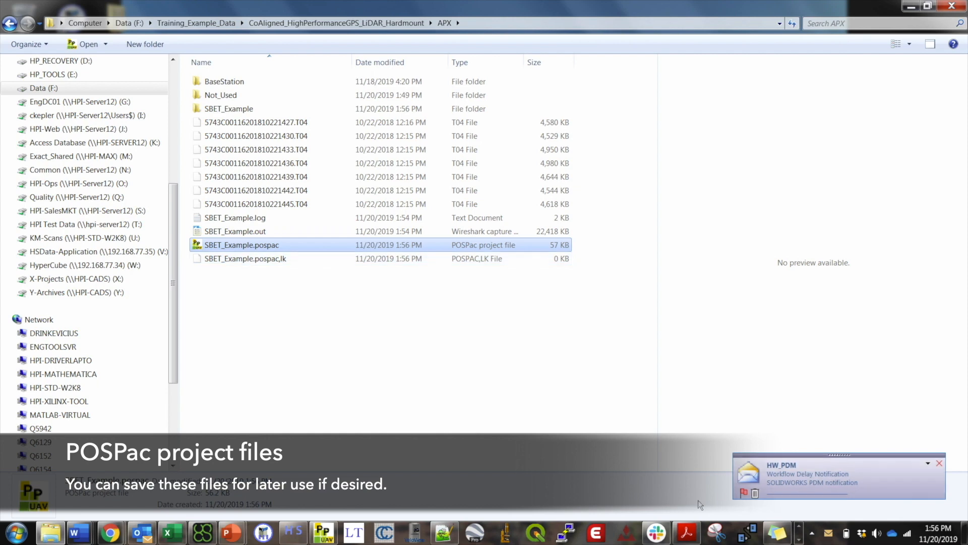
pyautogui.moveTo(245, 259)
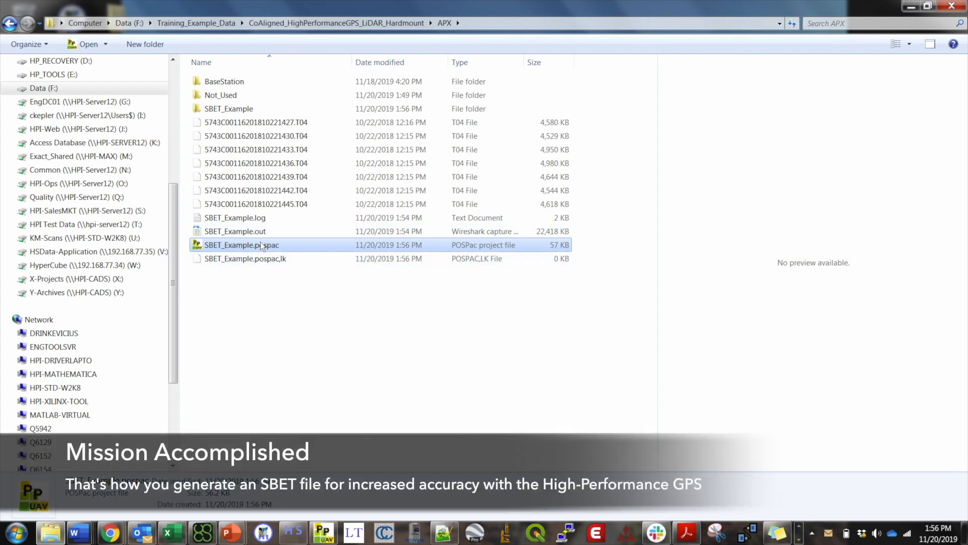
pyautogui.moveTo(244, 245)
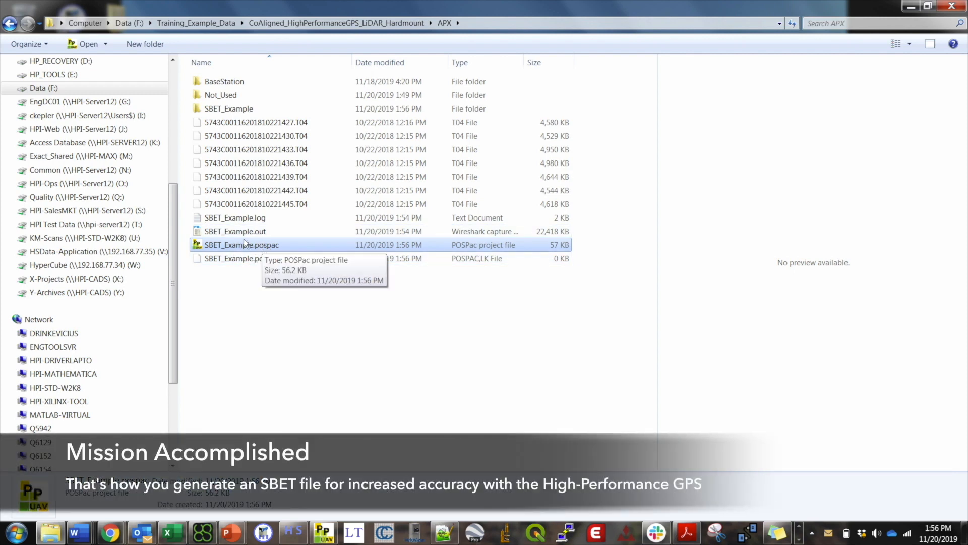
pyautogui.moveTo(505, 176)
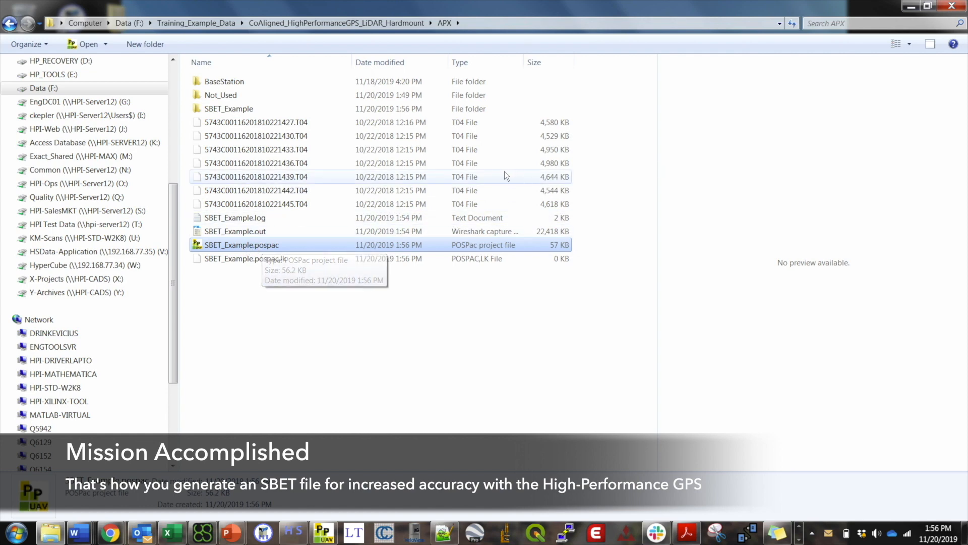